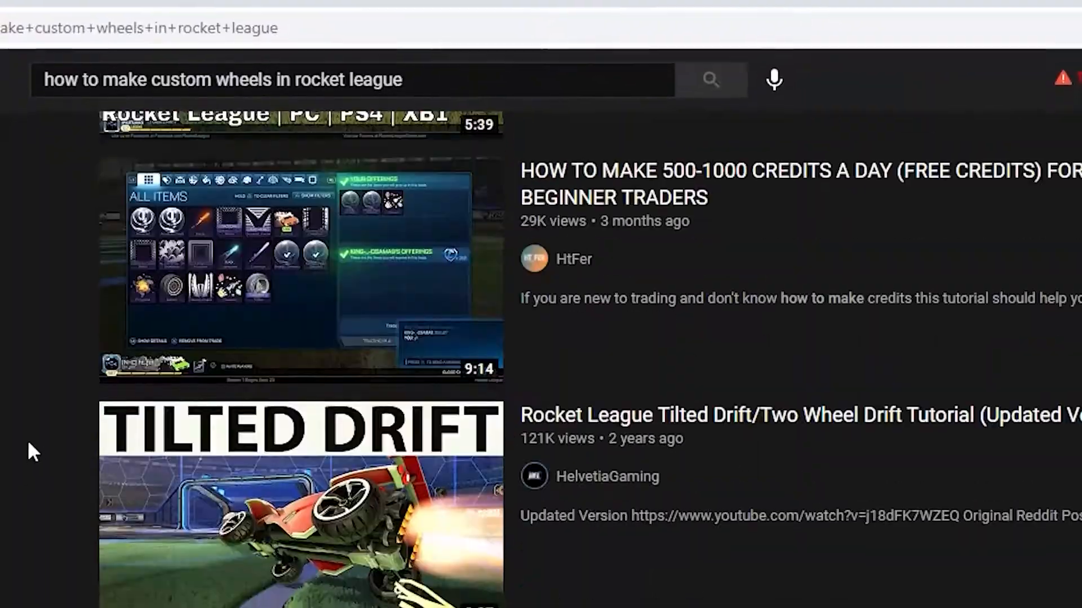
Download the BakkesMod installer zip from the BakkesPlugins BakkesMod dropdown
scroll(down, 3)
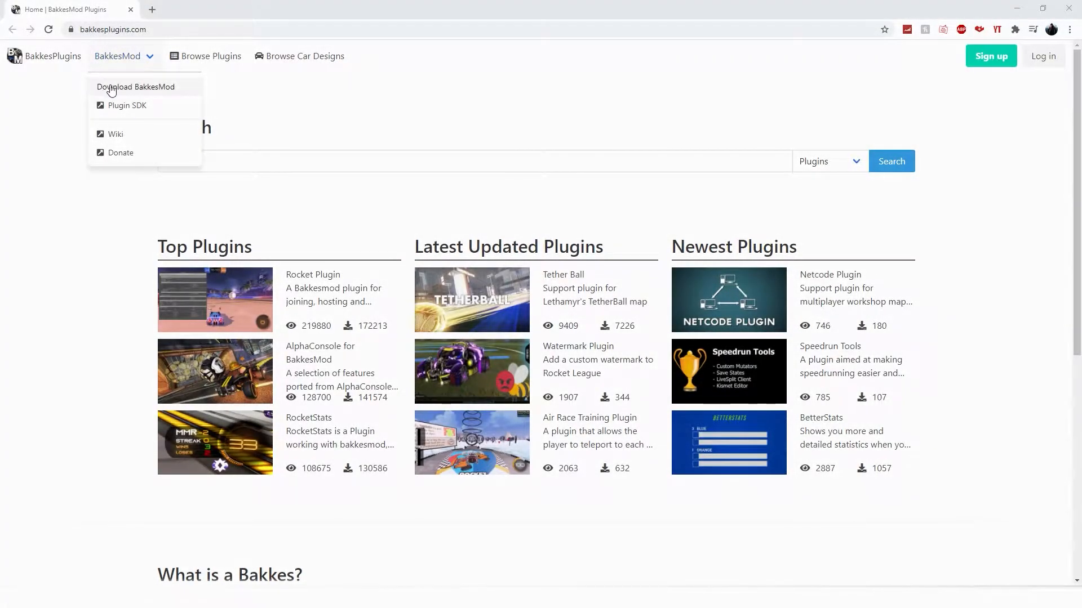
click(136, 87)
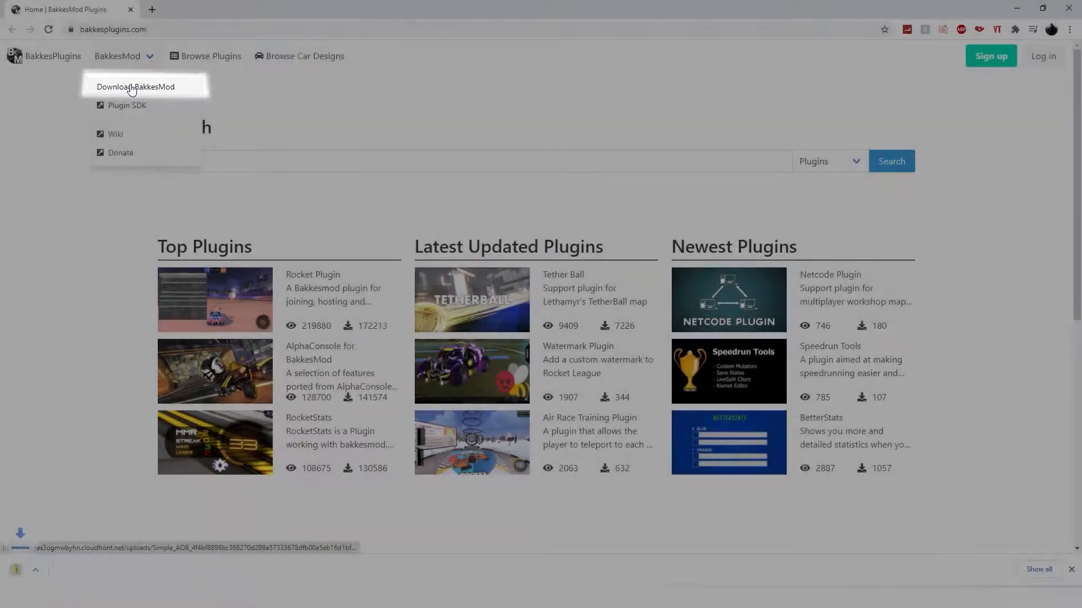
click(135, 86)
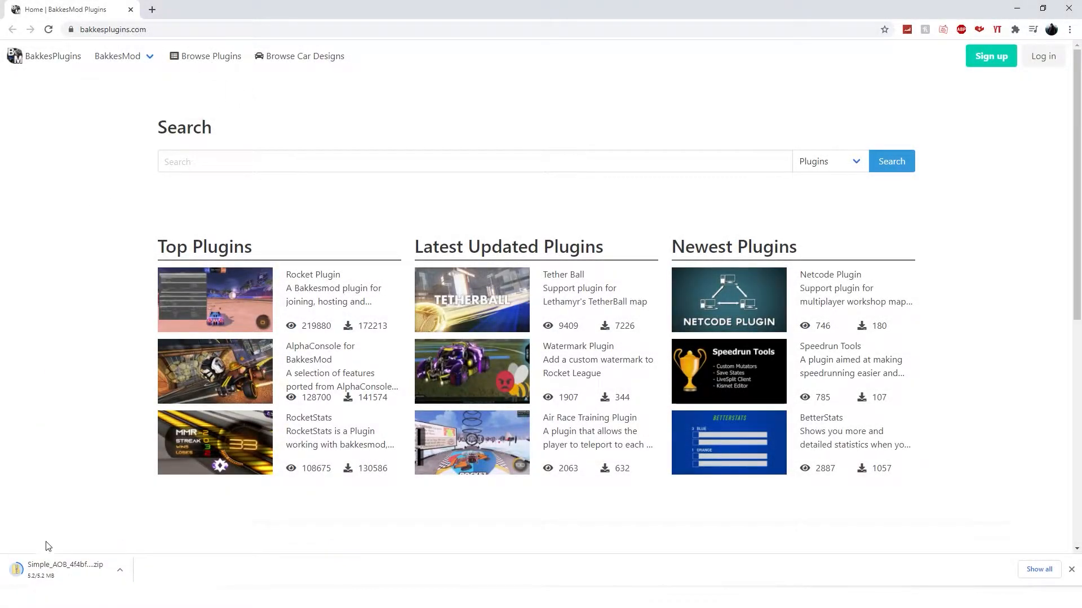
right_click(303, 258)
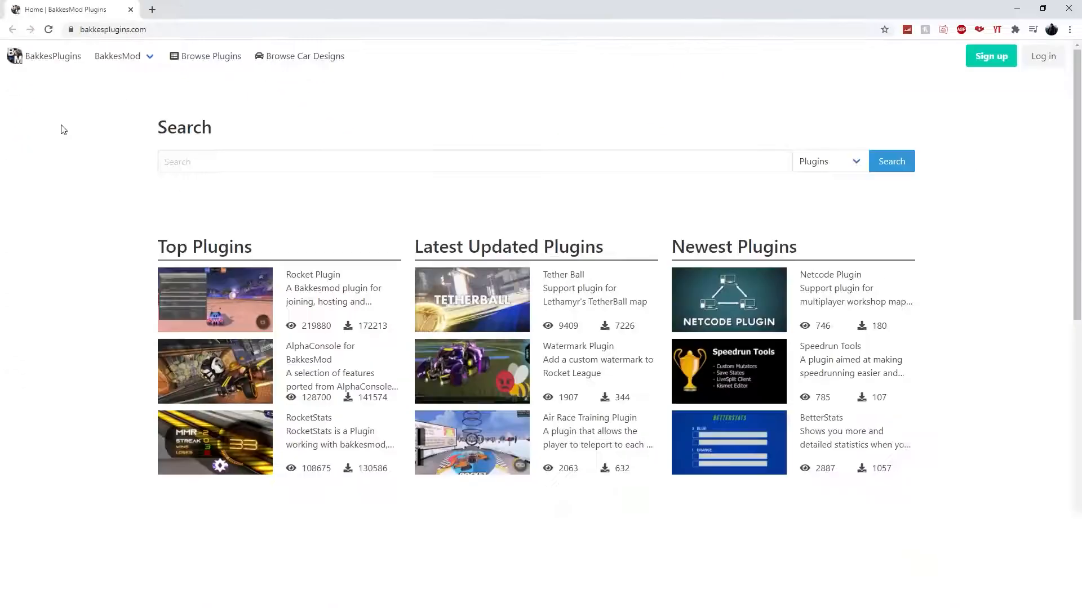
mouse_move(227, 357)
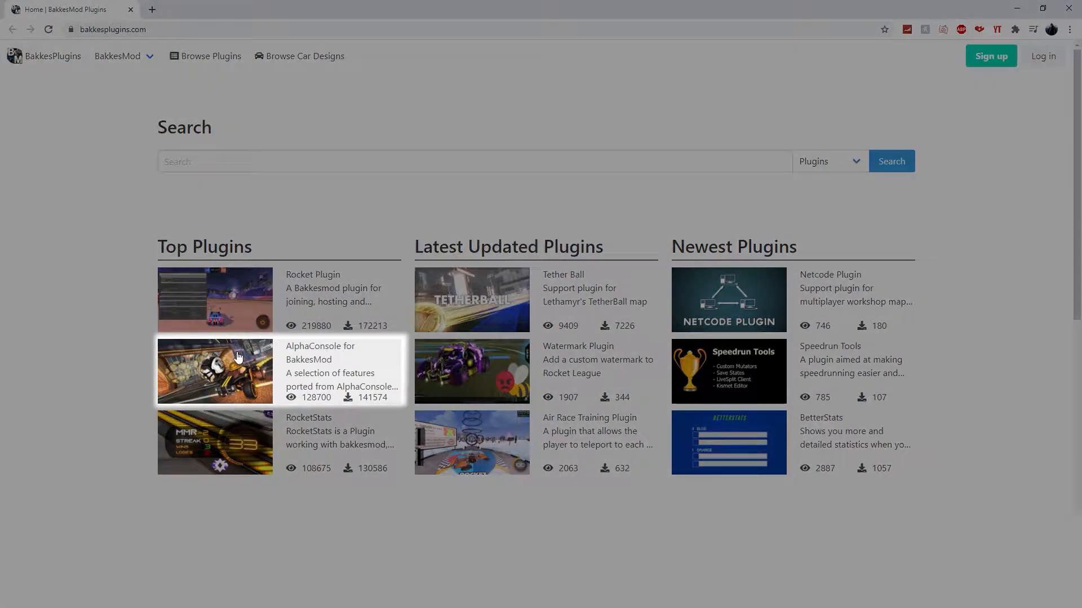
Send the AlphaConsole for BakkesMod plugin to the BakkesMod plugin installer
click(238, 371)
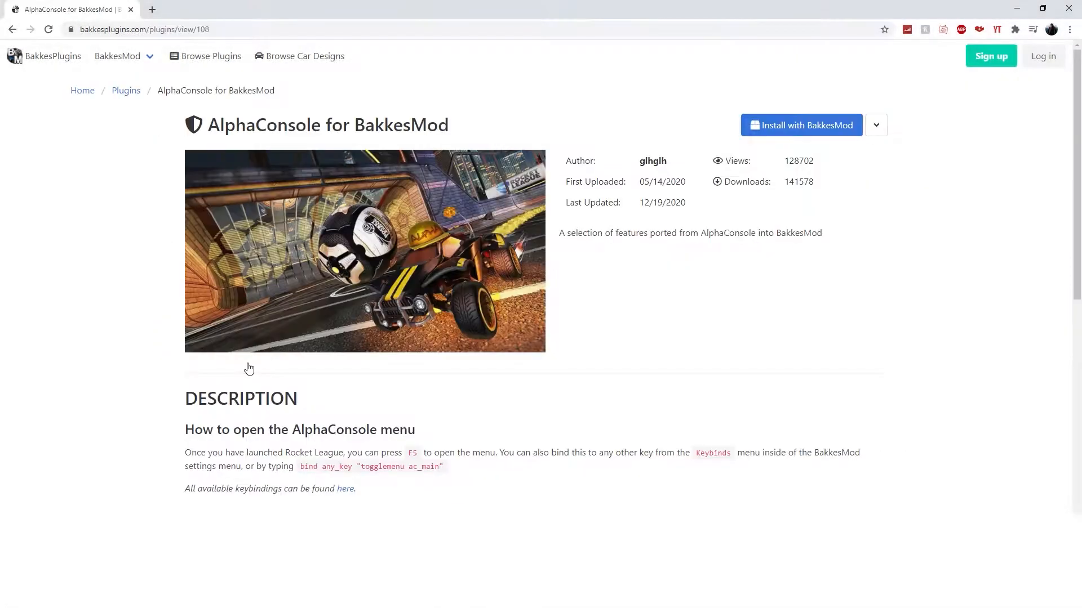
mouse_move(713, 162)
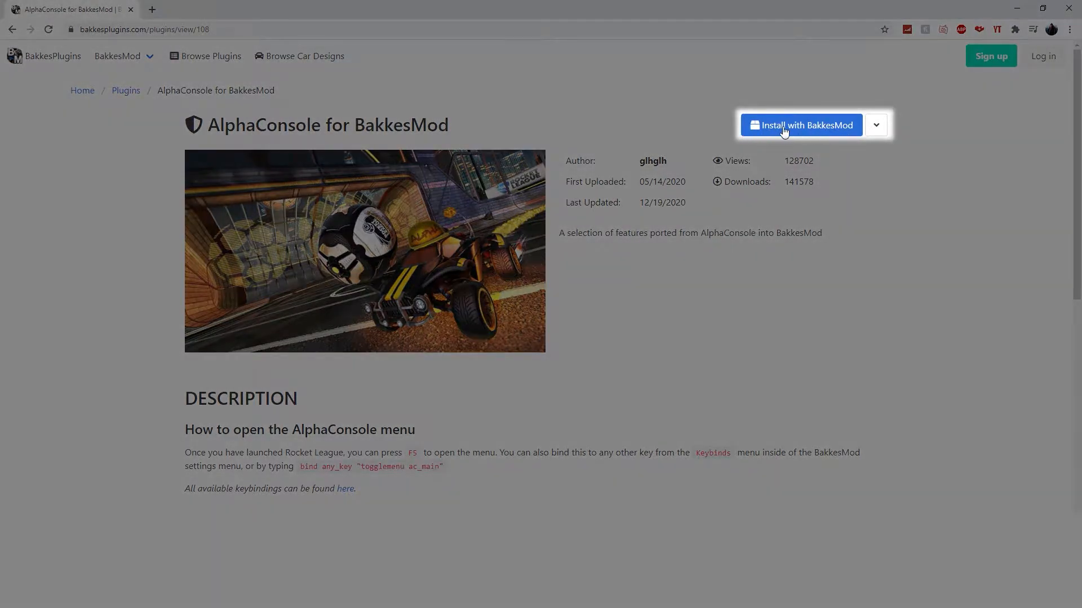
click(801, 125)
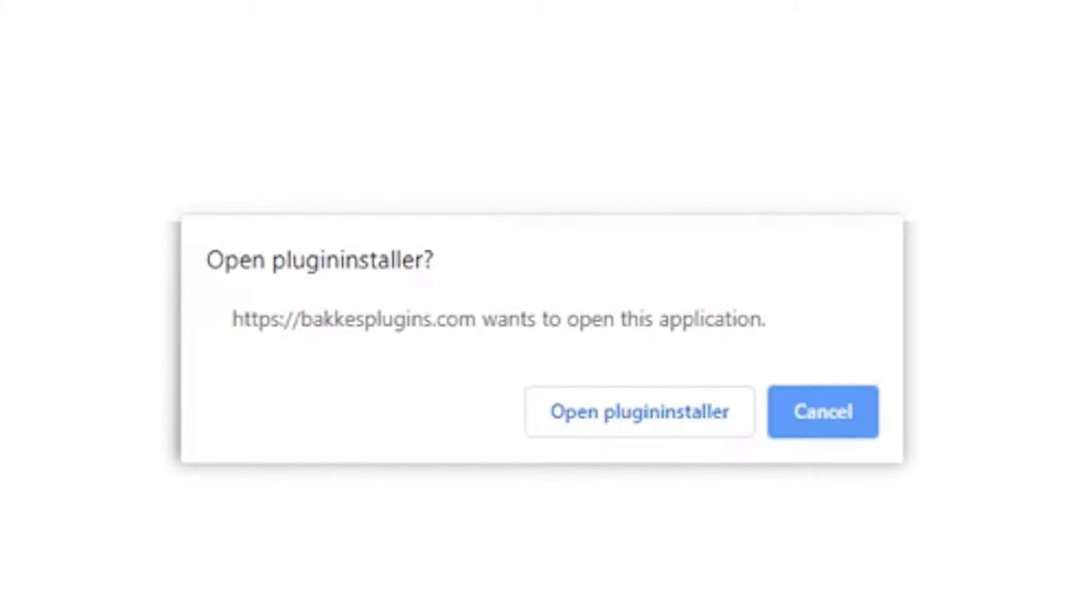
click(638, 412)
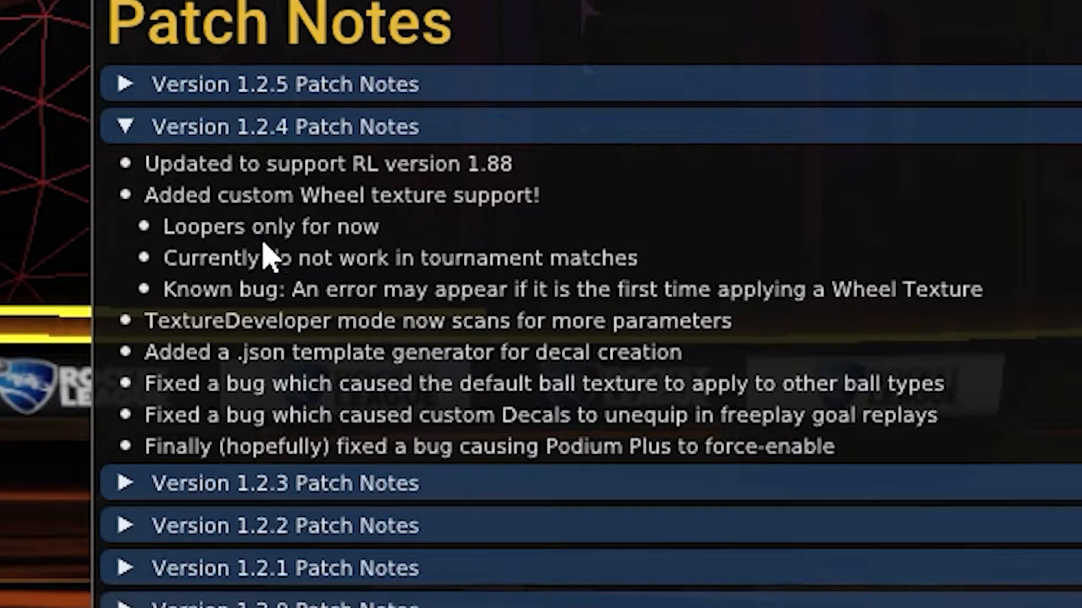
mouse_move(248, 256)
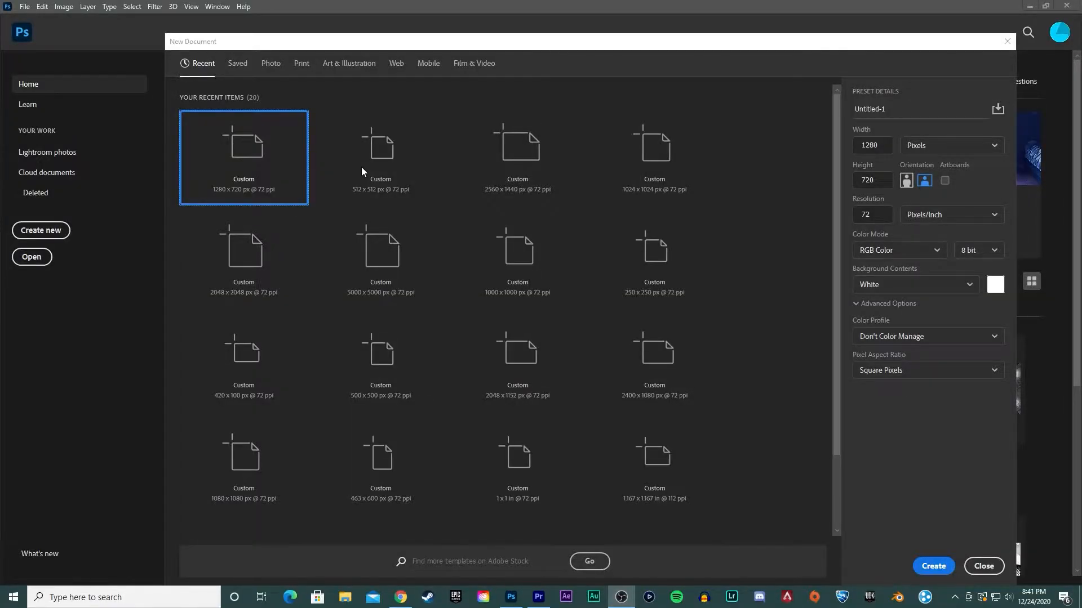
Create a 512 × 512 px document, zoom out, and open Layer 0's blending options
click(381, 157)
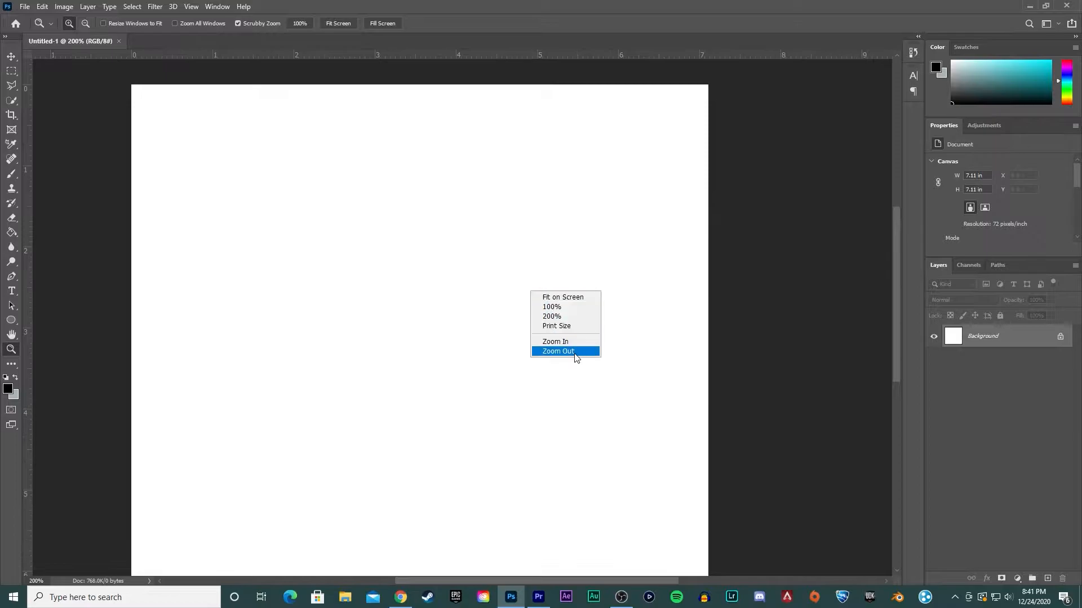
click(557, 351)
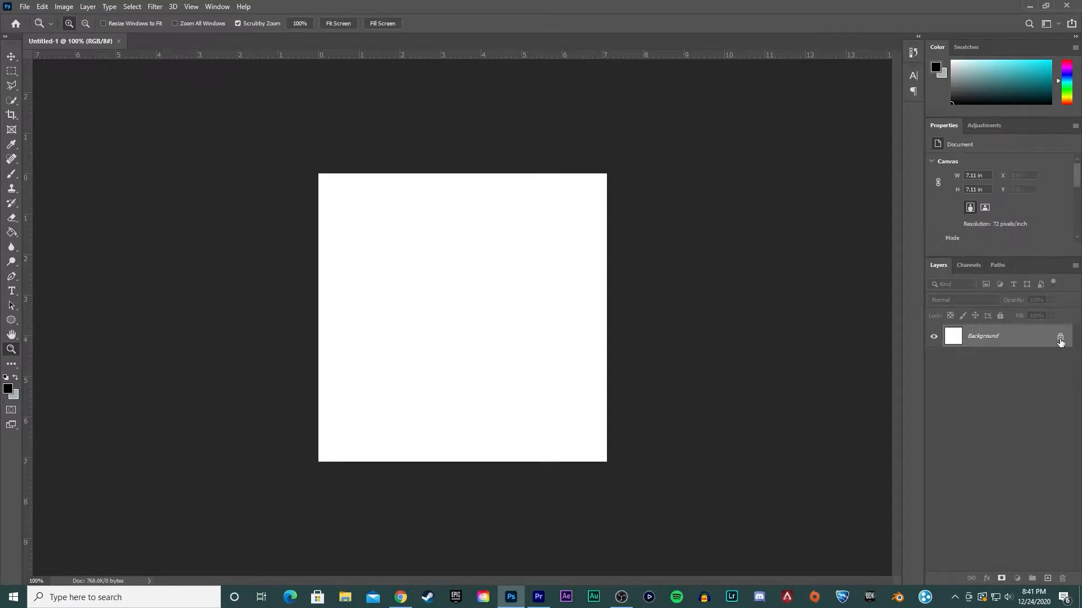
right_click(981, 336)
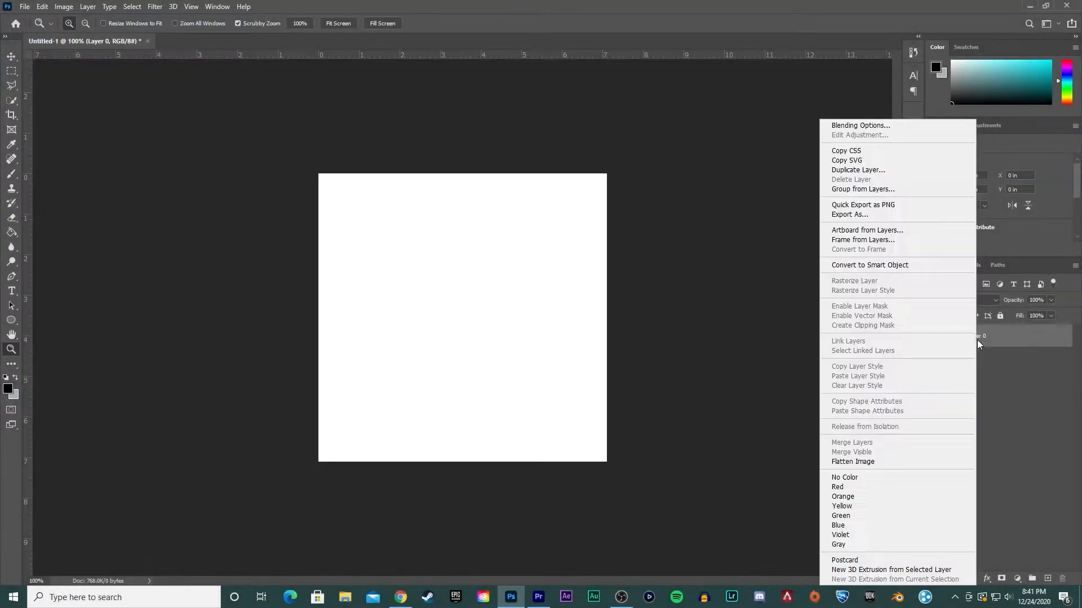
click(860, 125)
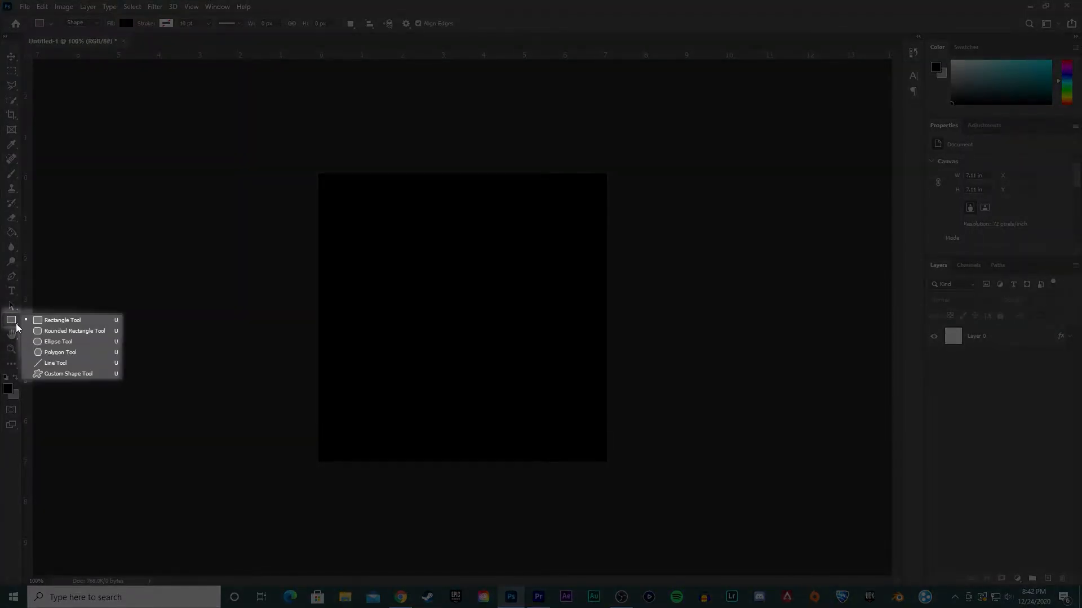
mouse_move(60, 353)
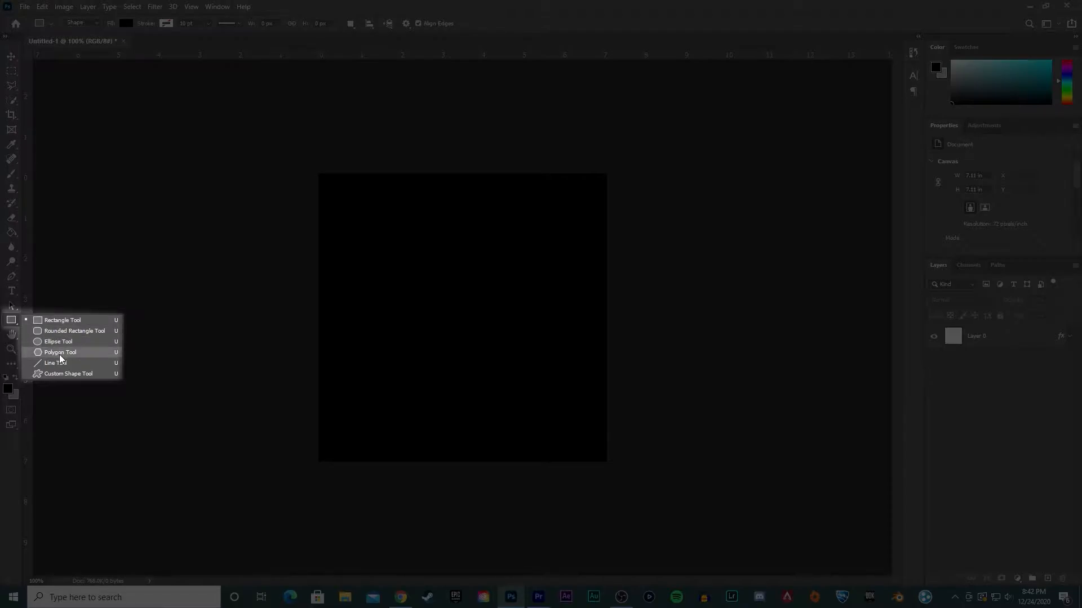
mouse_move(58, 342)
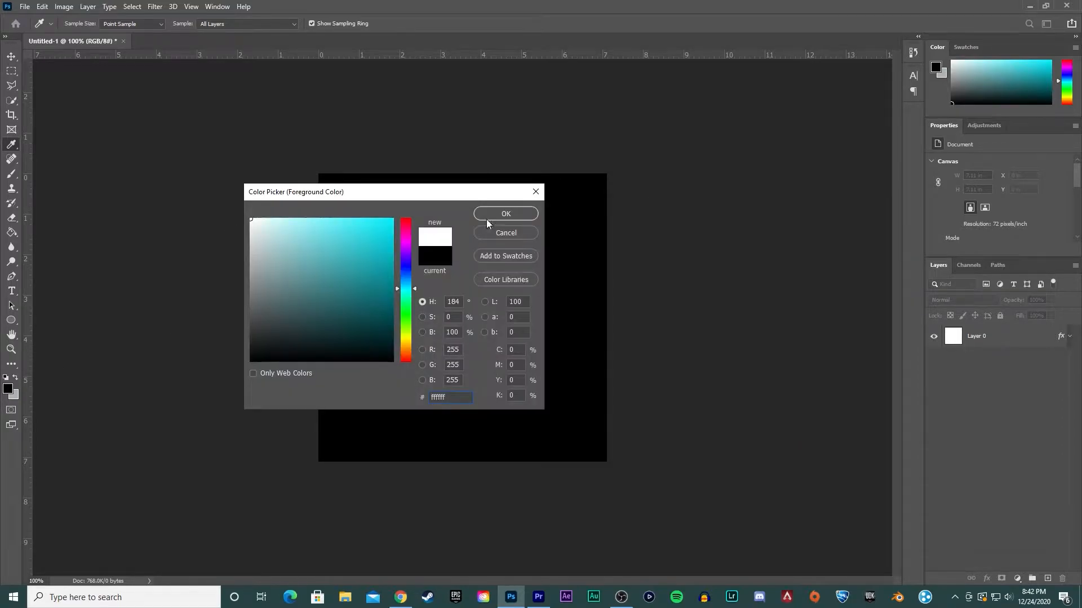
Set the foreground to white #ffffff and draw a circle on the black canvas
click(505, 214)
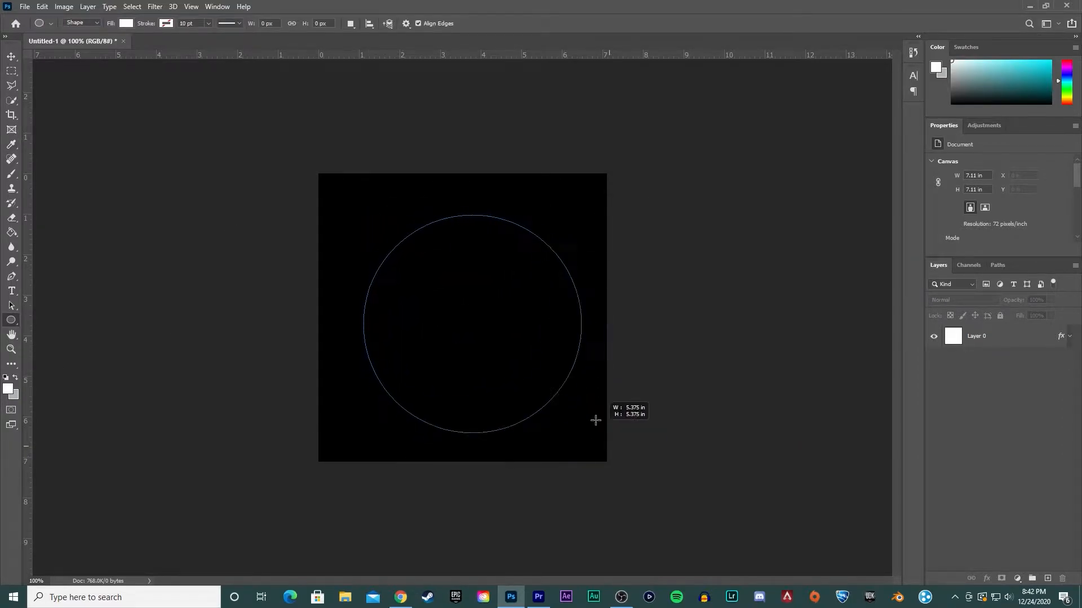
drag(595, 419, 651, 474)
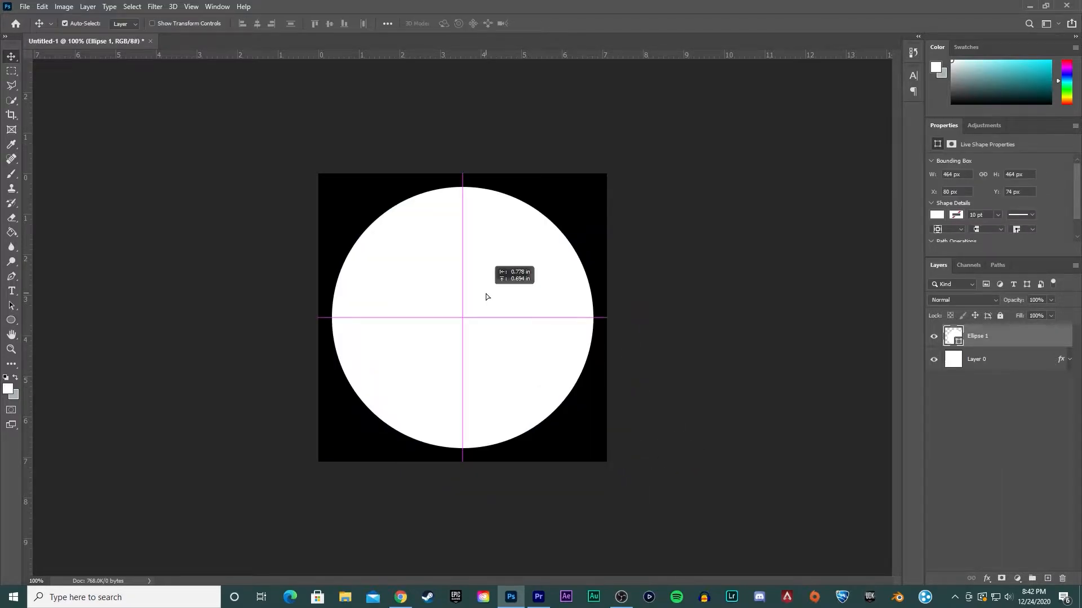
key(Ctrl+t)
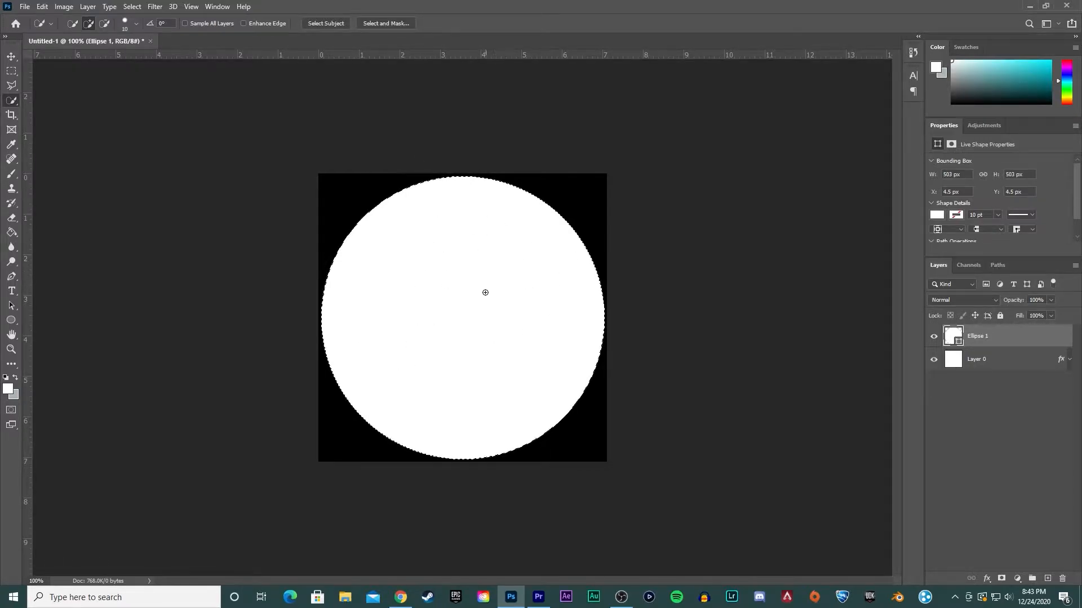
Target Layer 0 and refine the circle selection into a layer mask
click(975, 359)
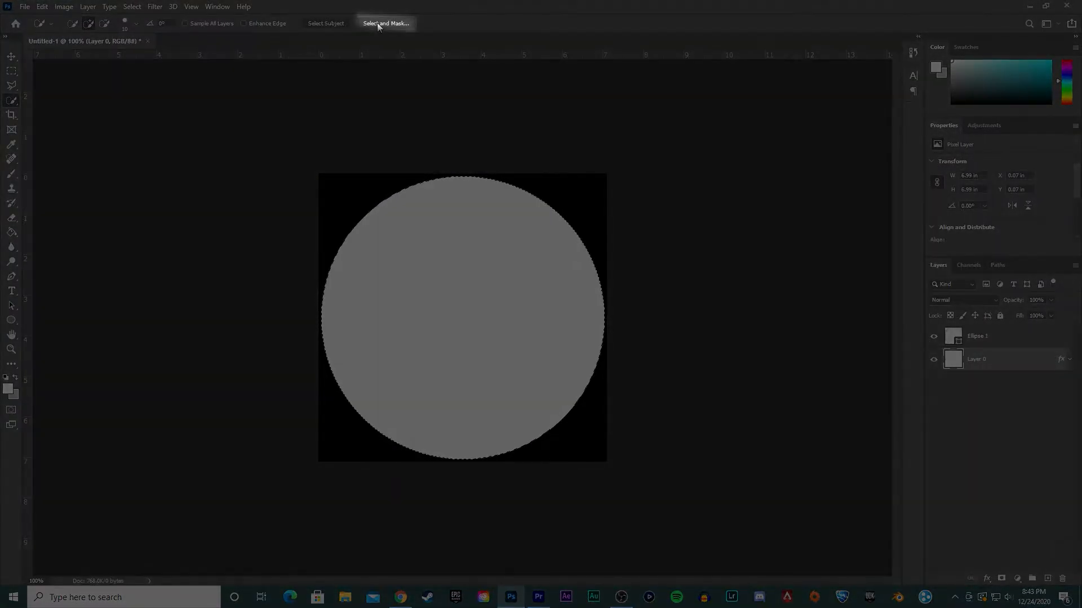
click(385, 23)
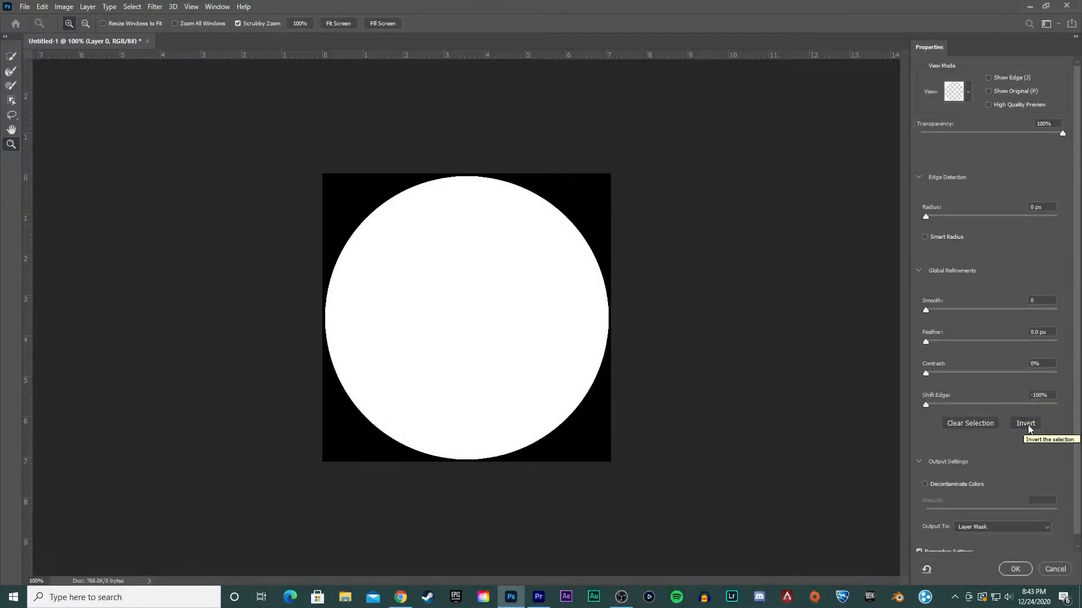
mouse_move(929, 341)
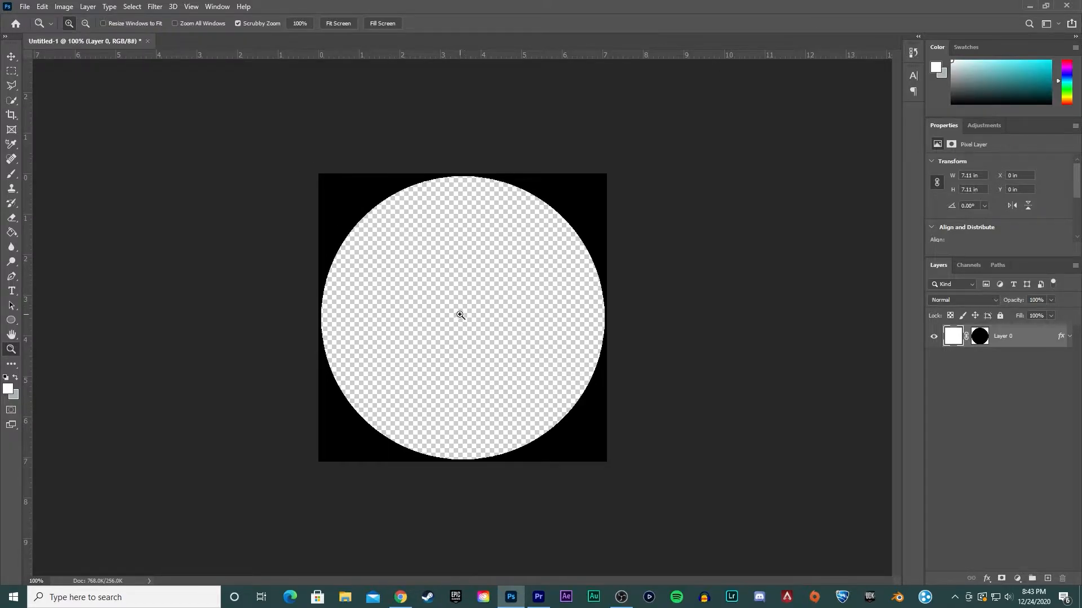
mouse_move(485, 263)
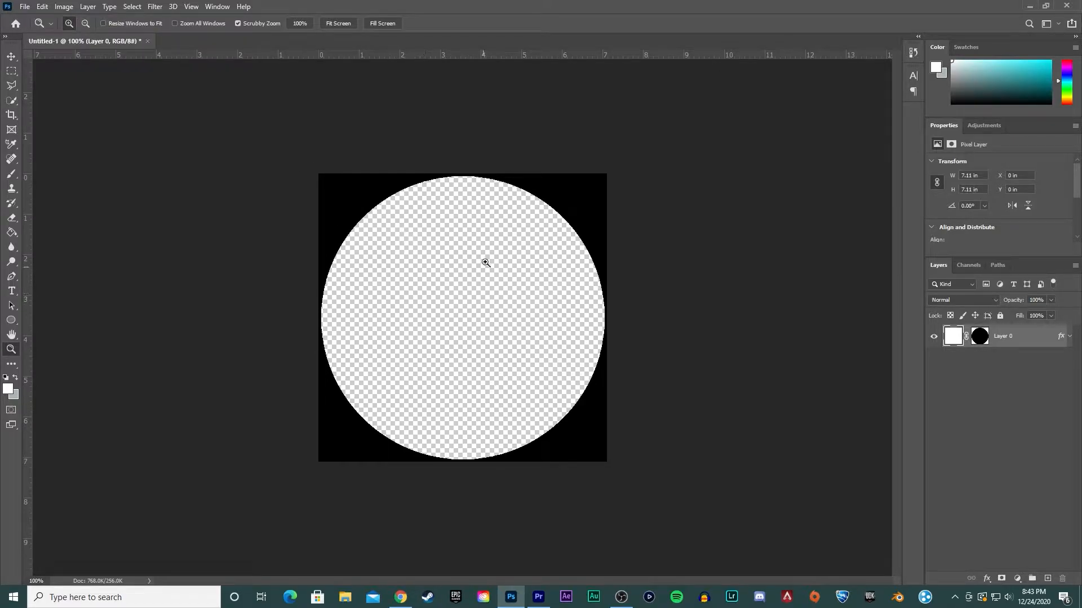
click(538, 597)
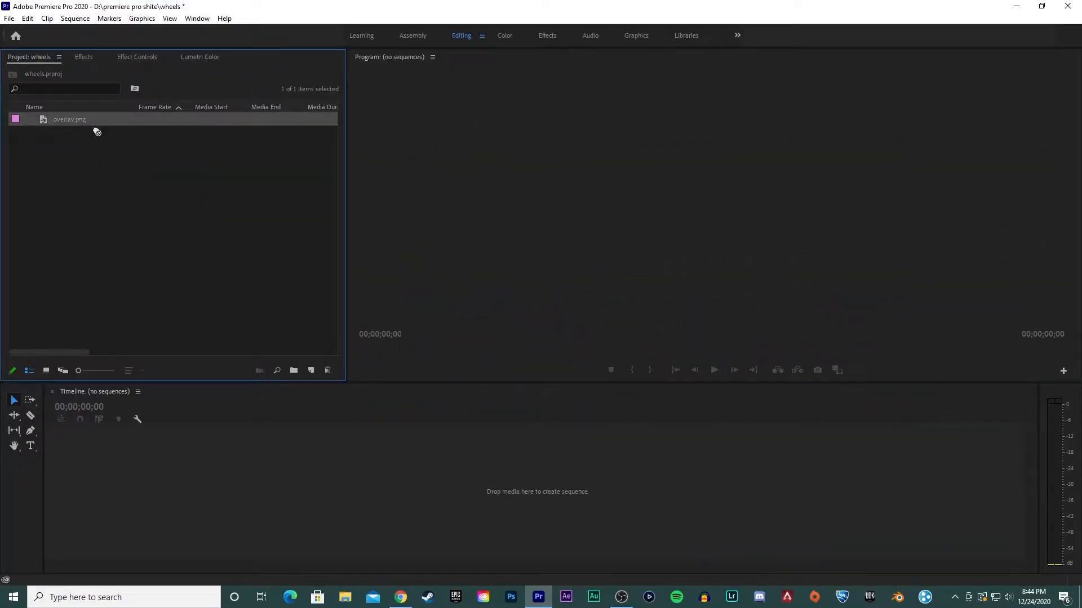
mouse_move(74, 402)
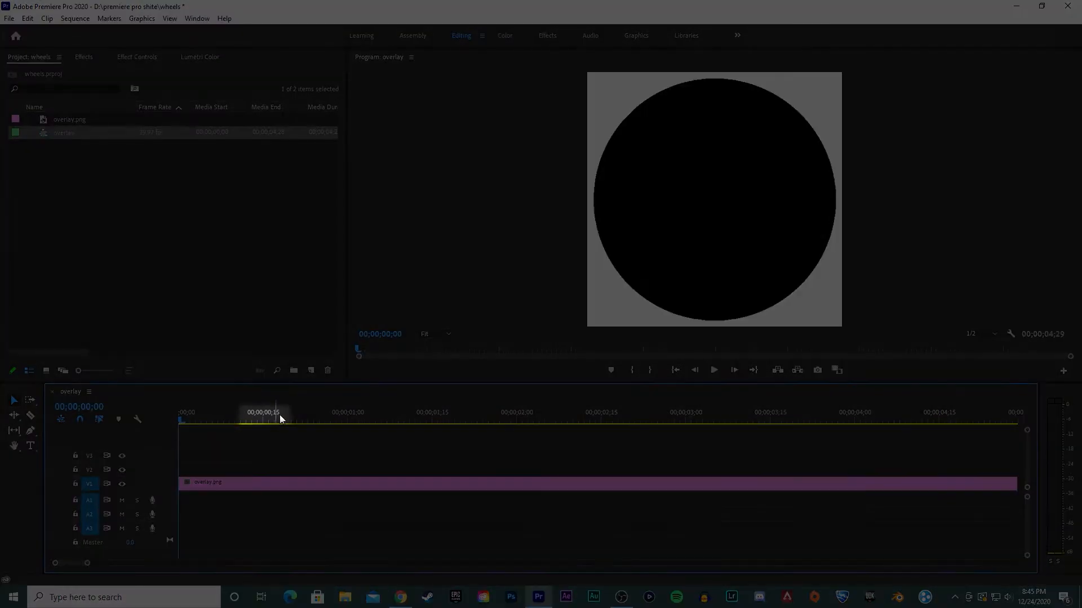
Place the playhead at 00;00;00;15, step forward a frame, and select the overlay.png clip
click(262, 421)
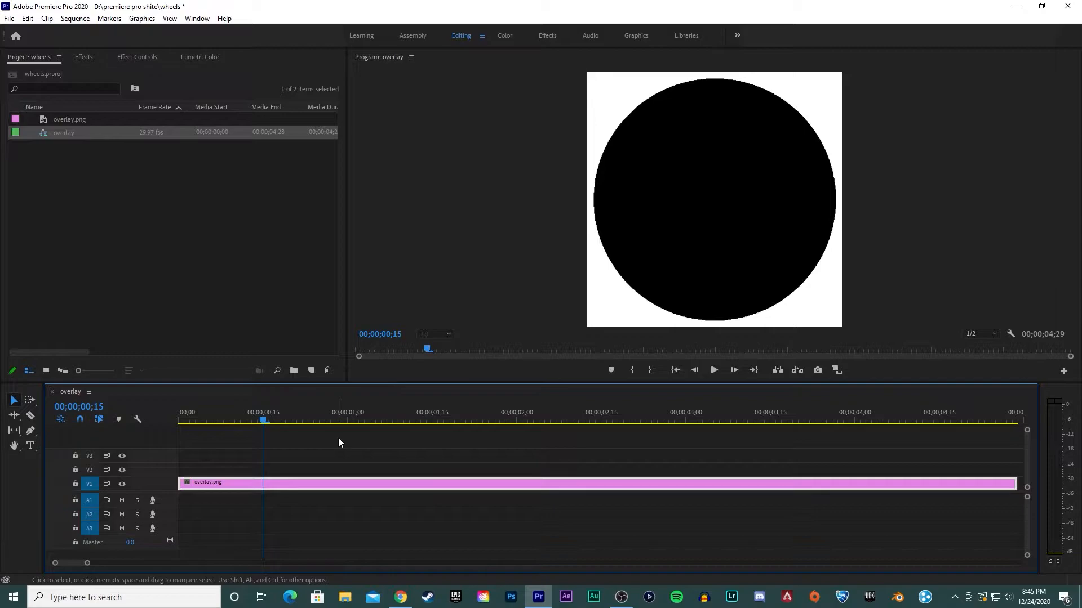
key(right)
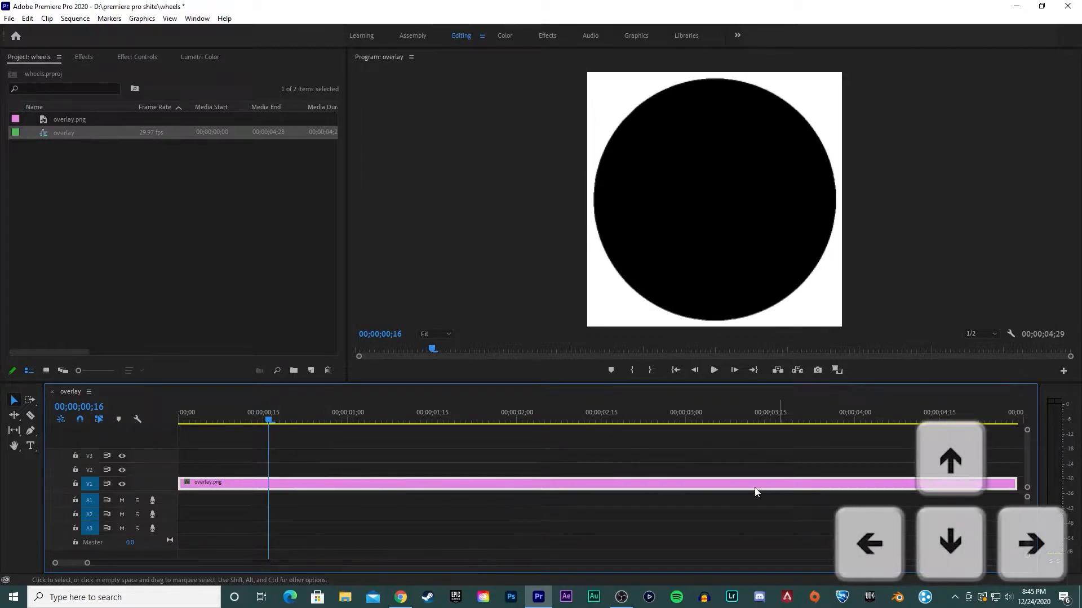
click(269, 483)
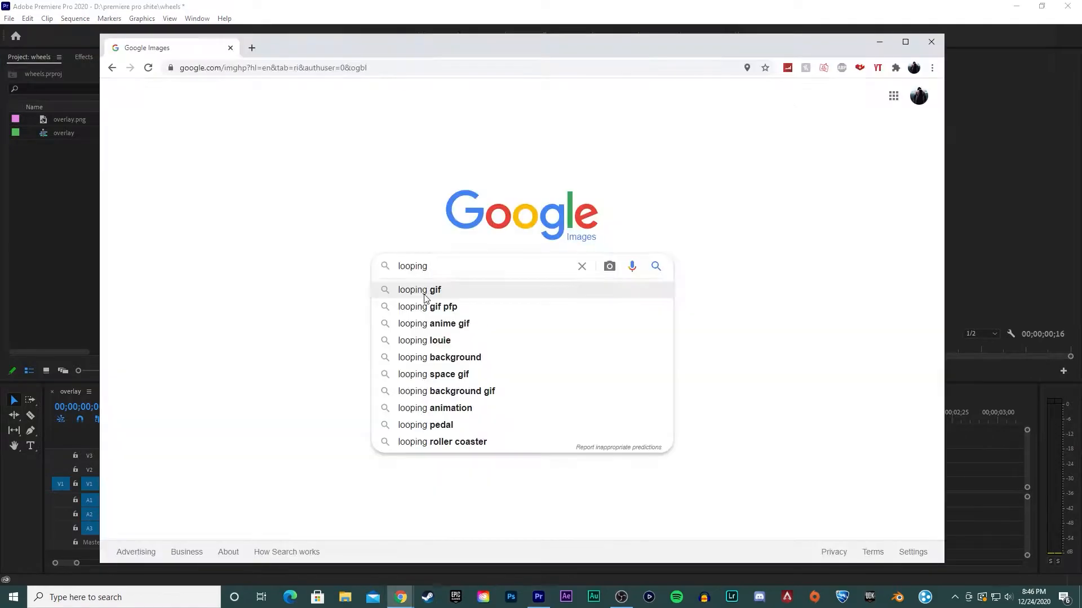
Pick the 'looping gif' suggestion and scroll through the animated results
click(418, 289)
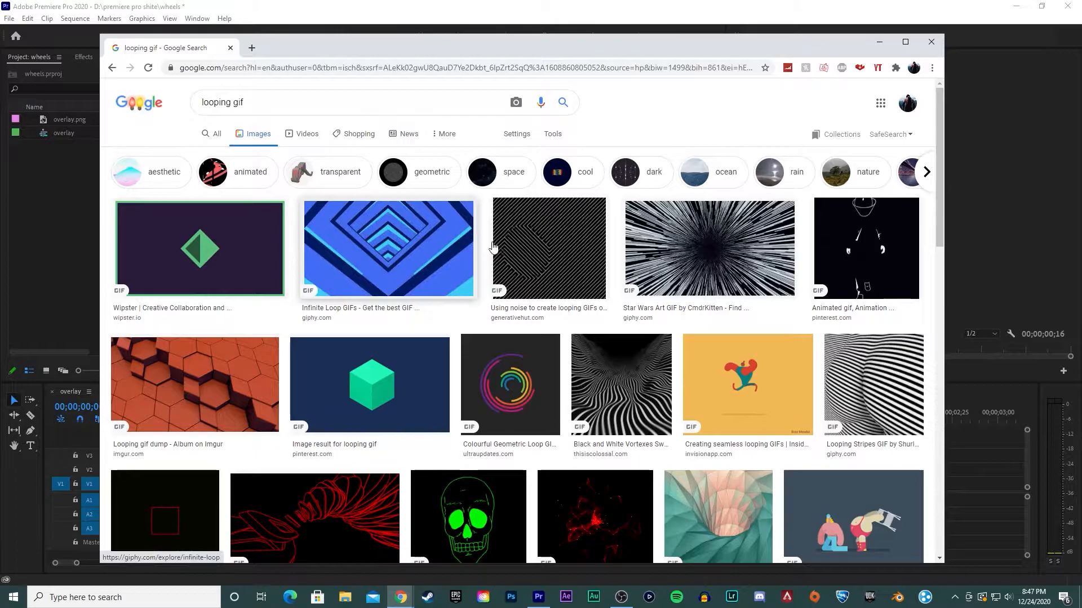
scroll(down, 3)
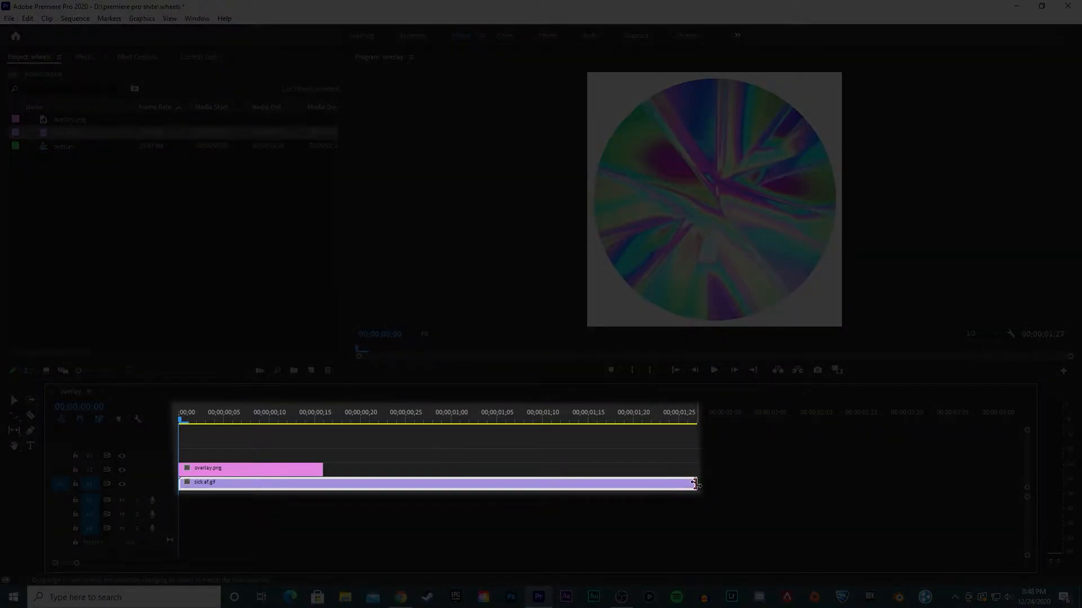
Rate-stretch sick af.gif to overlay.png's length and open Export Frame
drag(694, 482, 322, 482)
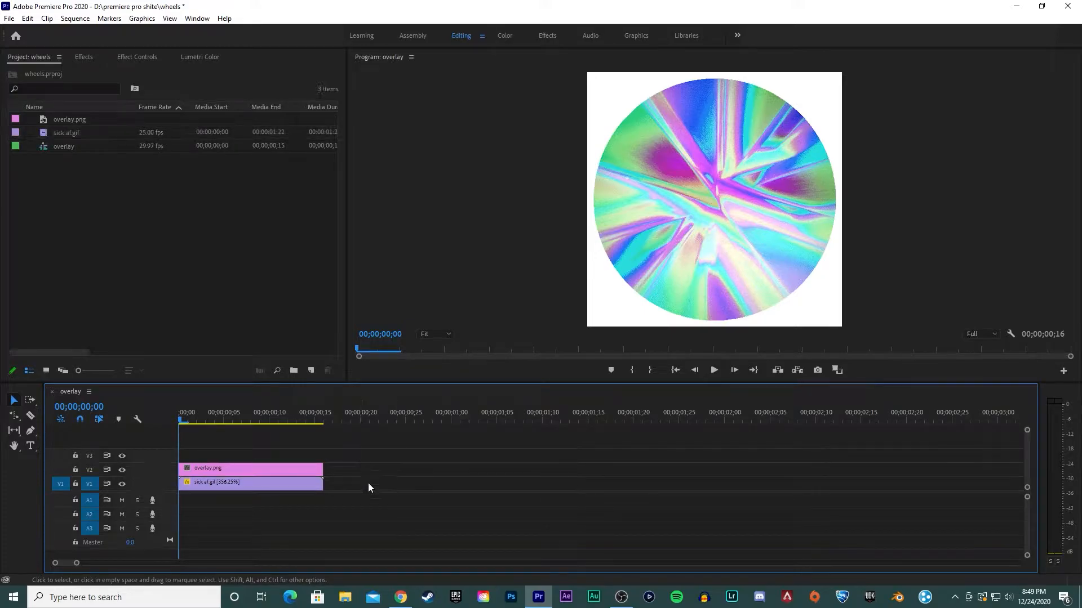
click(249, 482)
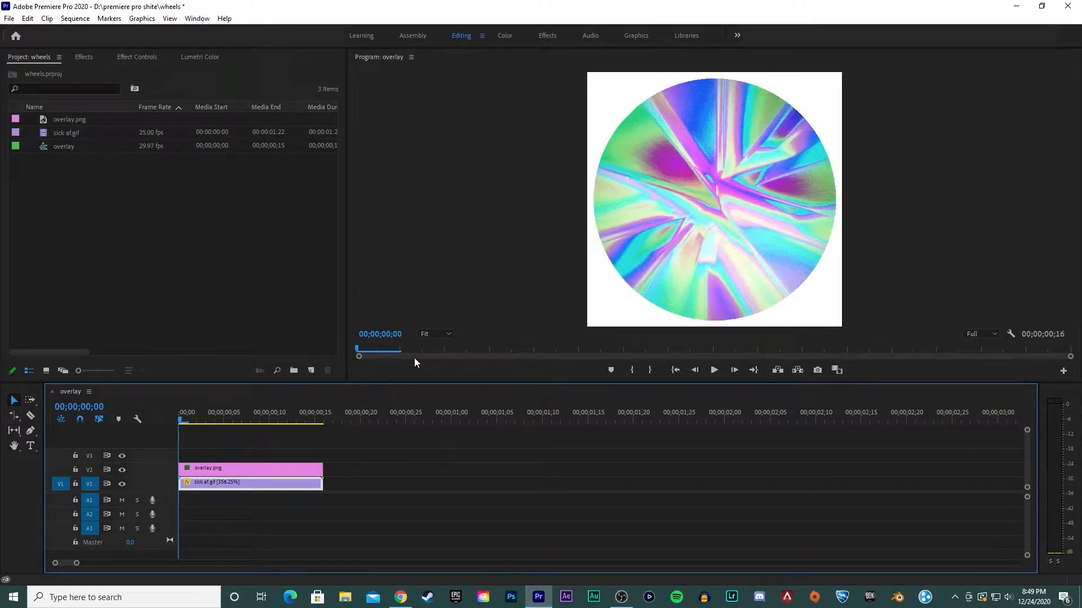
click(818, 370)
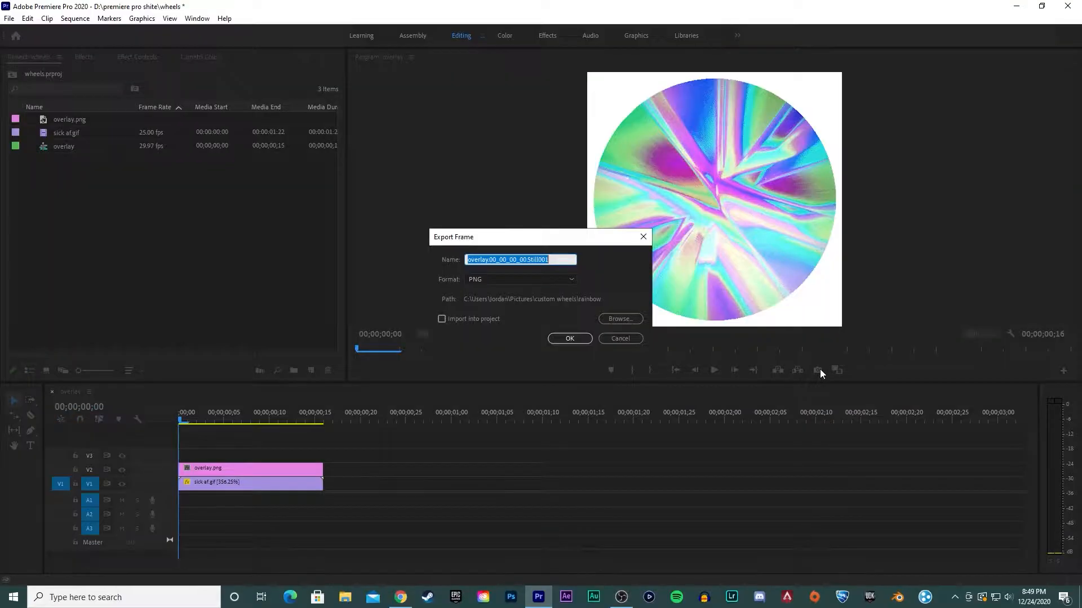
Export the first still as '1' into a new 'sick' folder
click(619, 319)
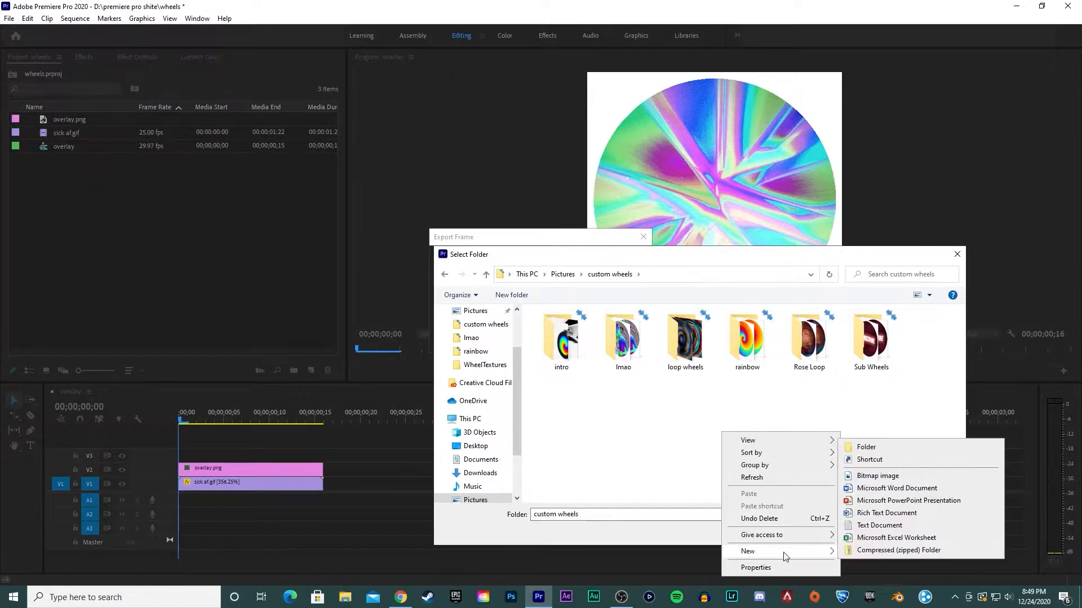
click(865, 446)
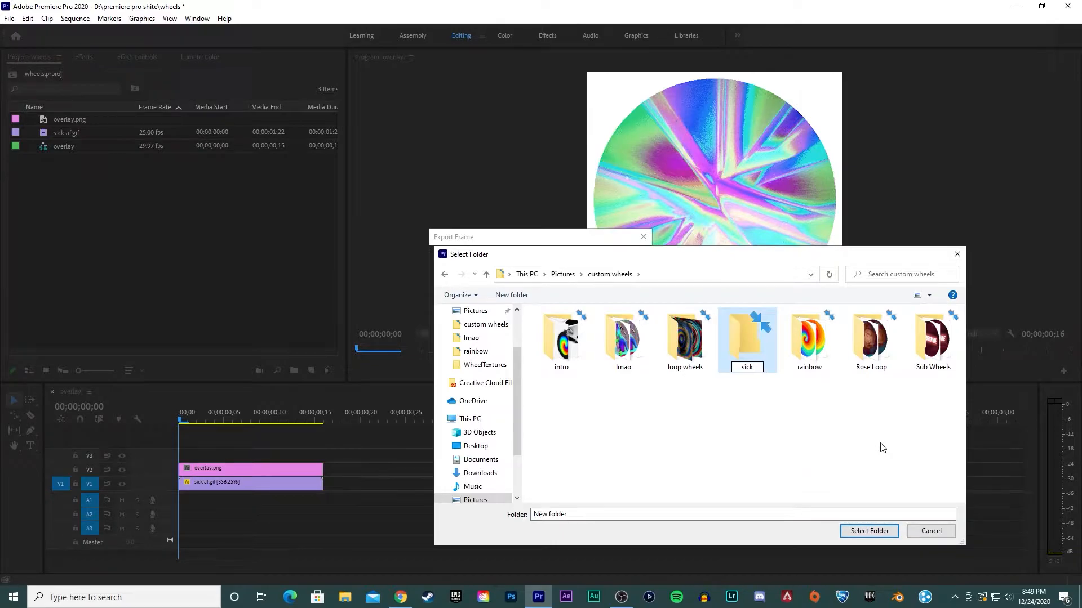
click(869, 531)
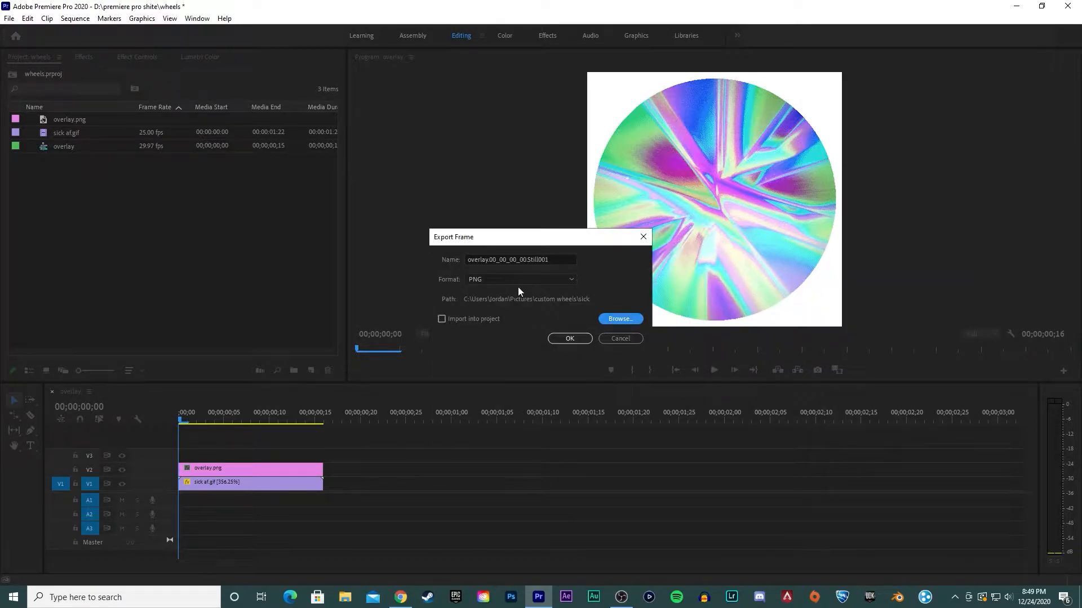
text(1)
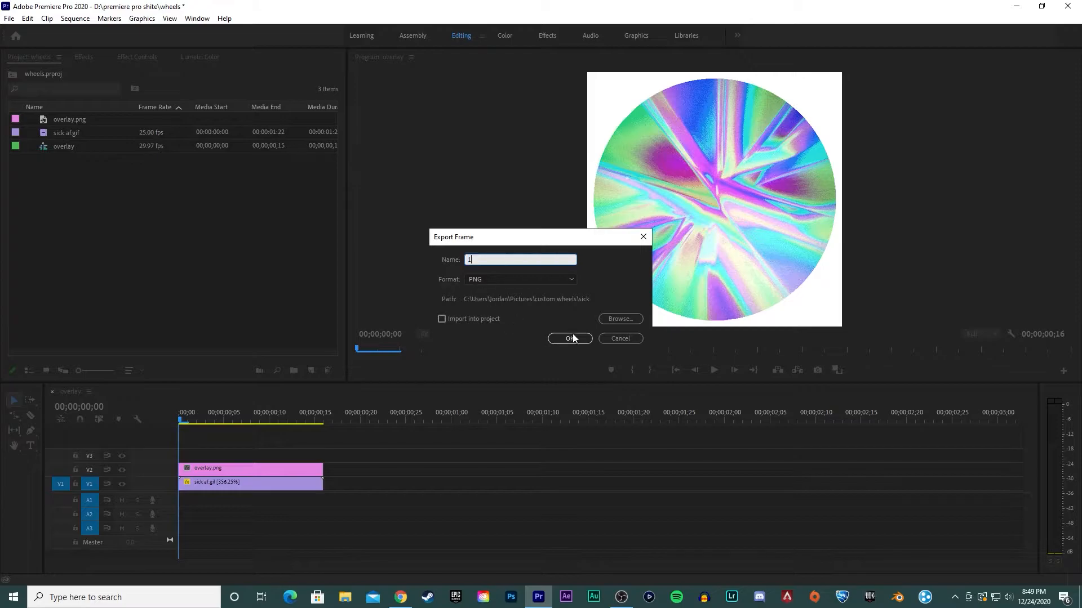
click(569, 338)
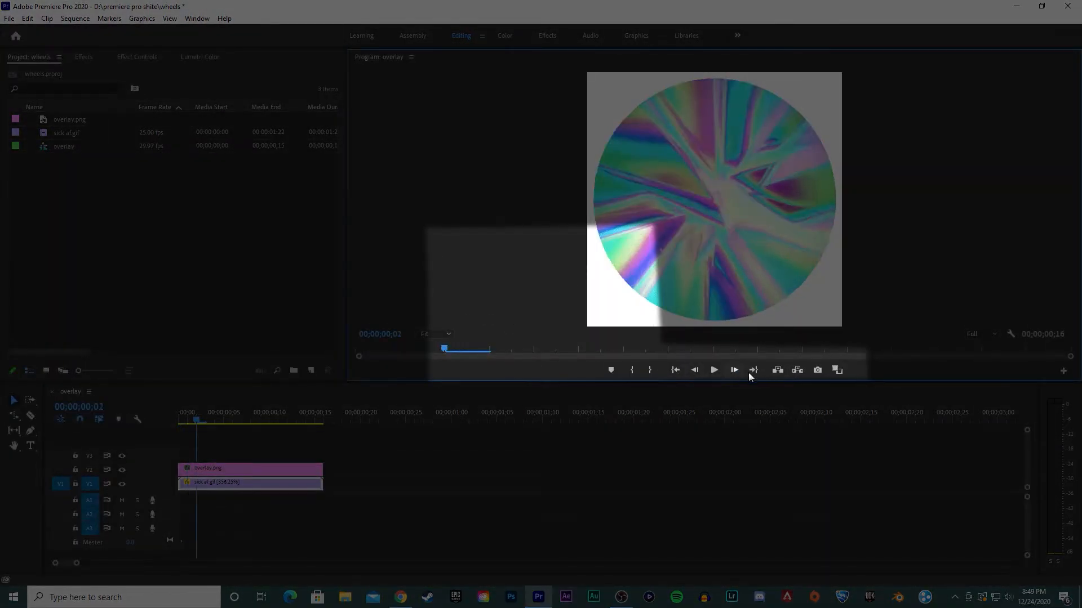
Advance frame by frame and export the remaining stills through 16
click(734, 371)
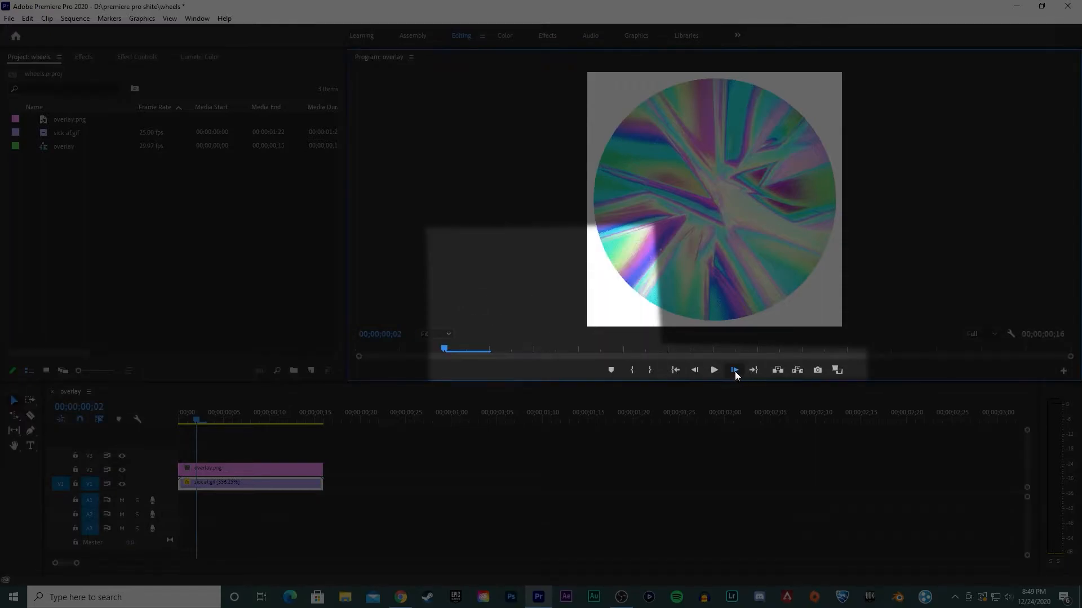
click(713, 370)
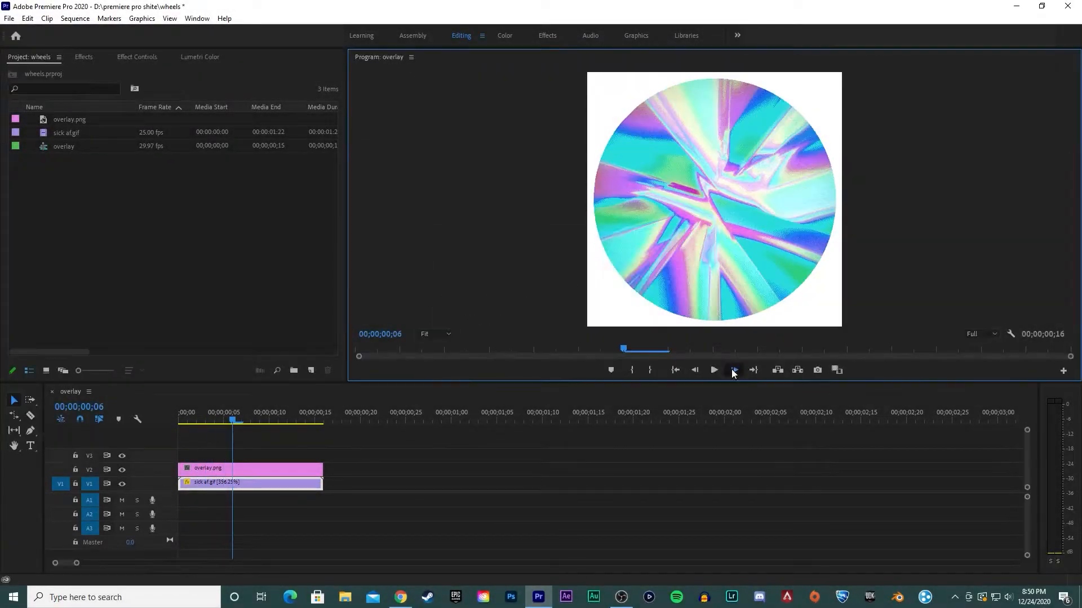
click(817, 370)
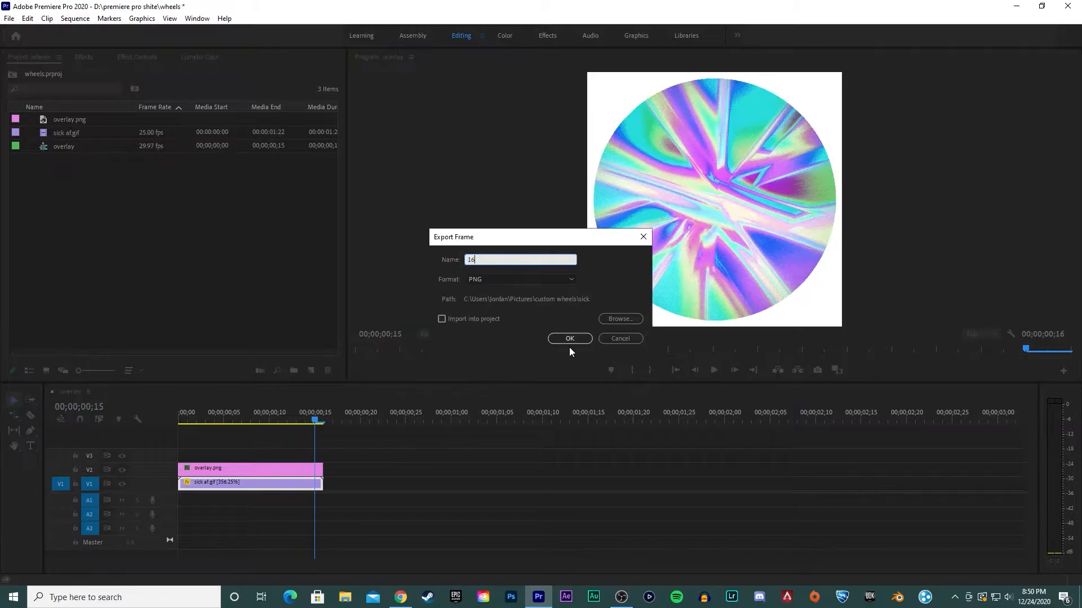
click(569, 338)
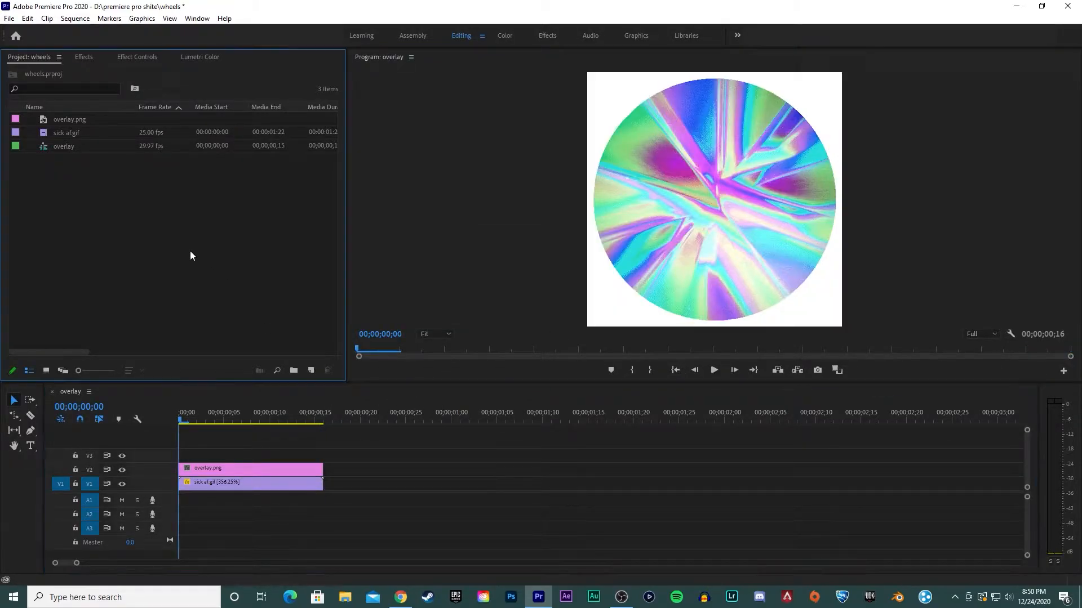
Create a blank 512 × 512 Photoshop document and open BakkesMod's acplugin data folder
click(510, 597)
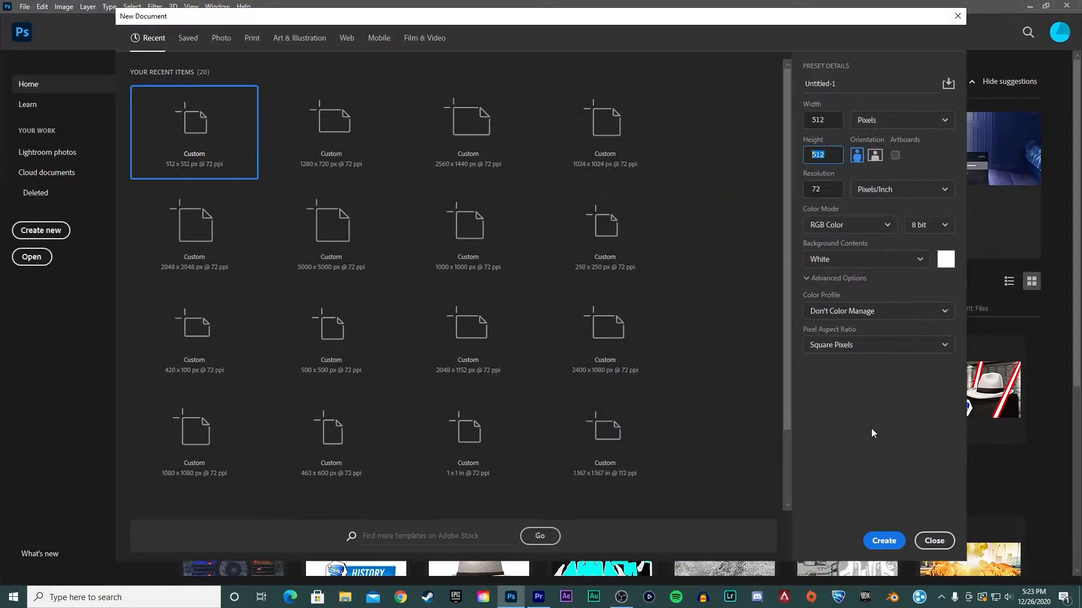
click(883, 541)
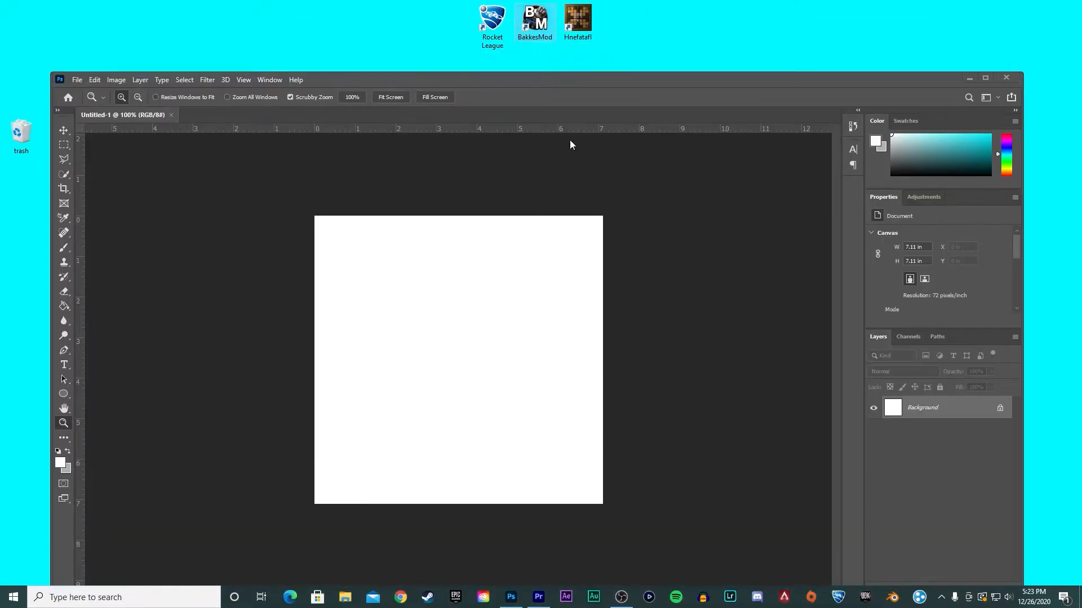
click(491, 212)
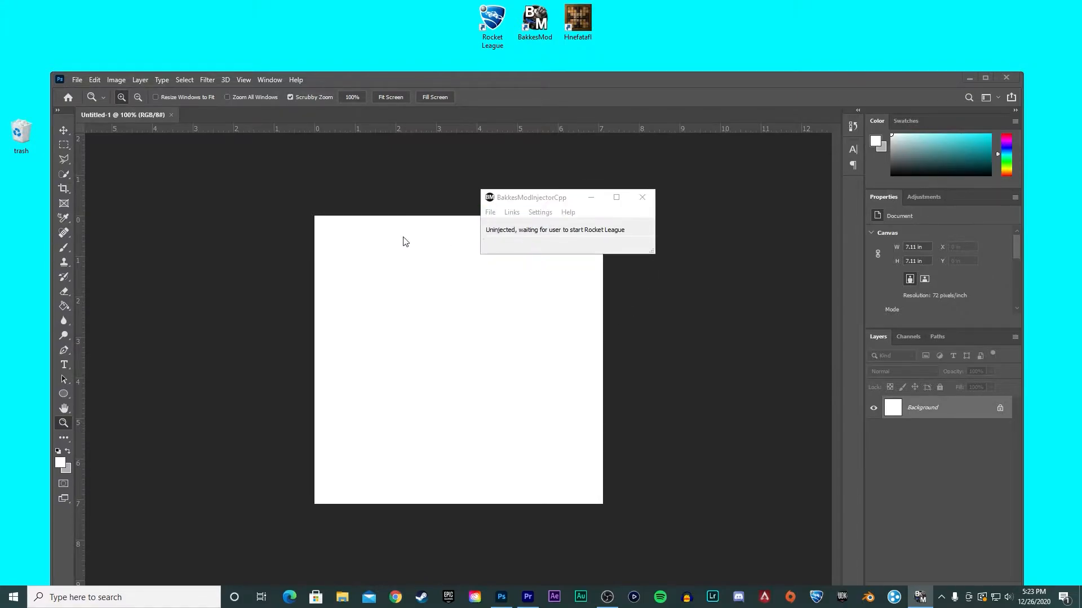
click(342, 597)
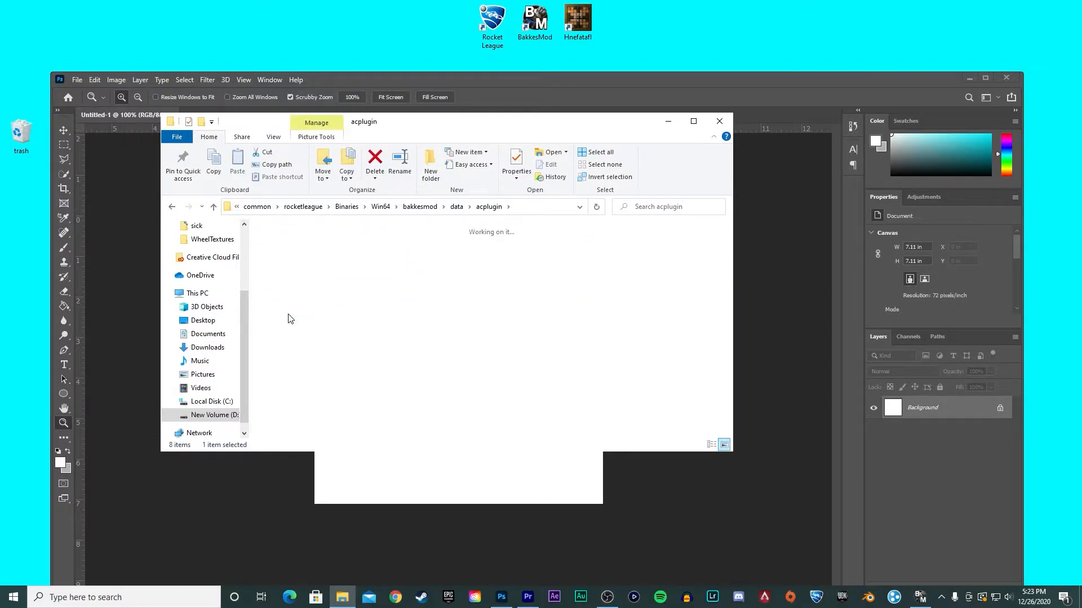
Open ACTerminal.png from the WheelTextures folder in Photoshop
double_click(212, 240)
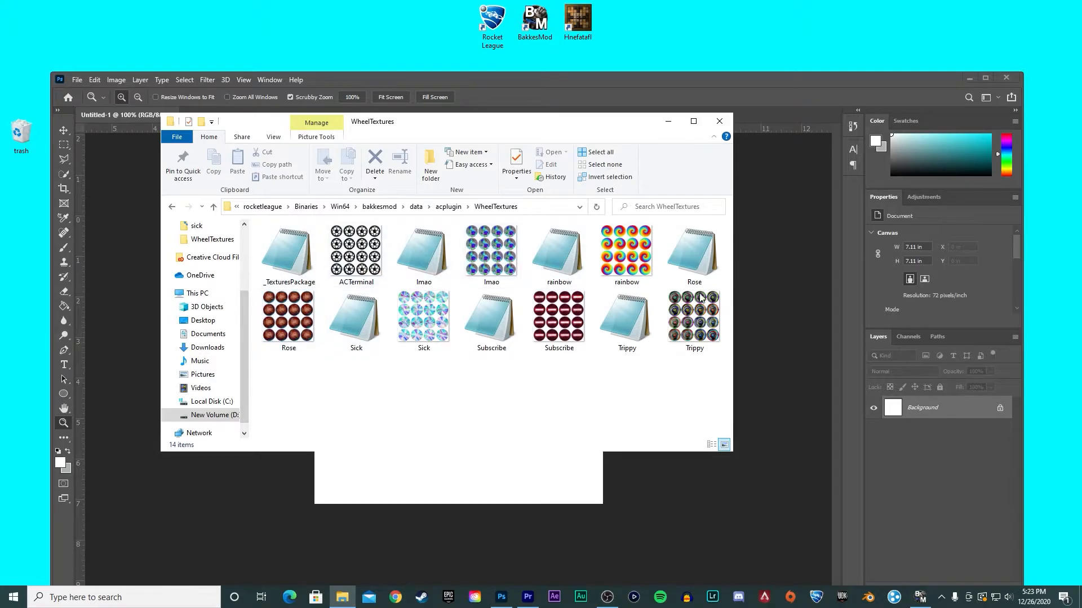
click(355, 250)
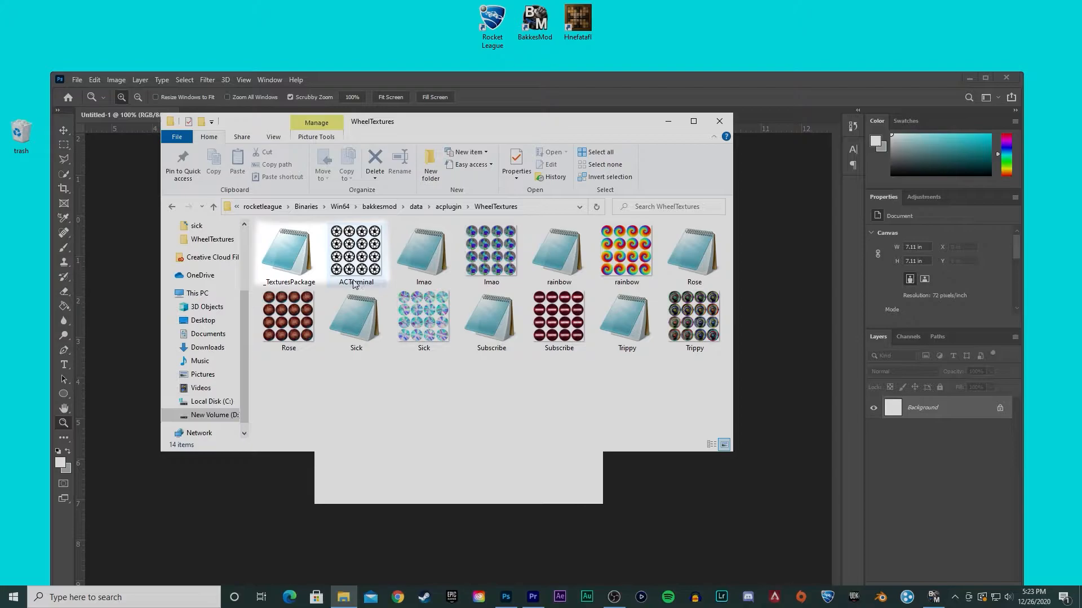
click(355, 252)
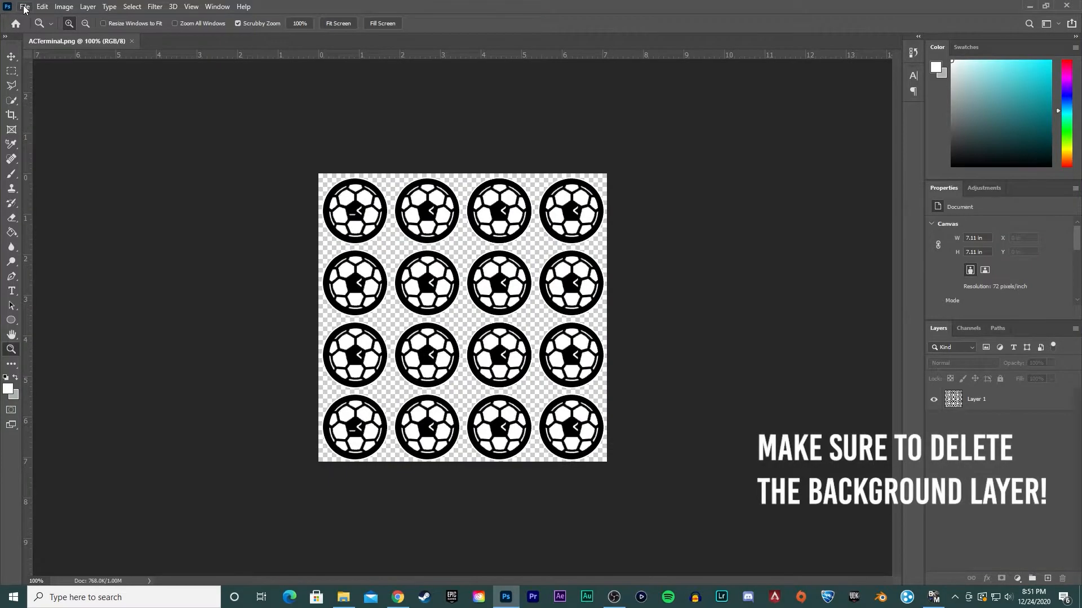
Place Embedded a frame from the sick folder into the ACTerminal sheet
click(24, 6)
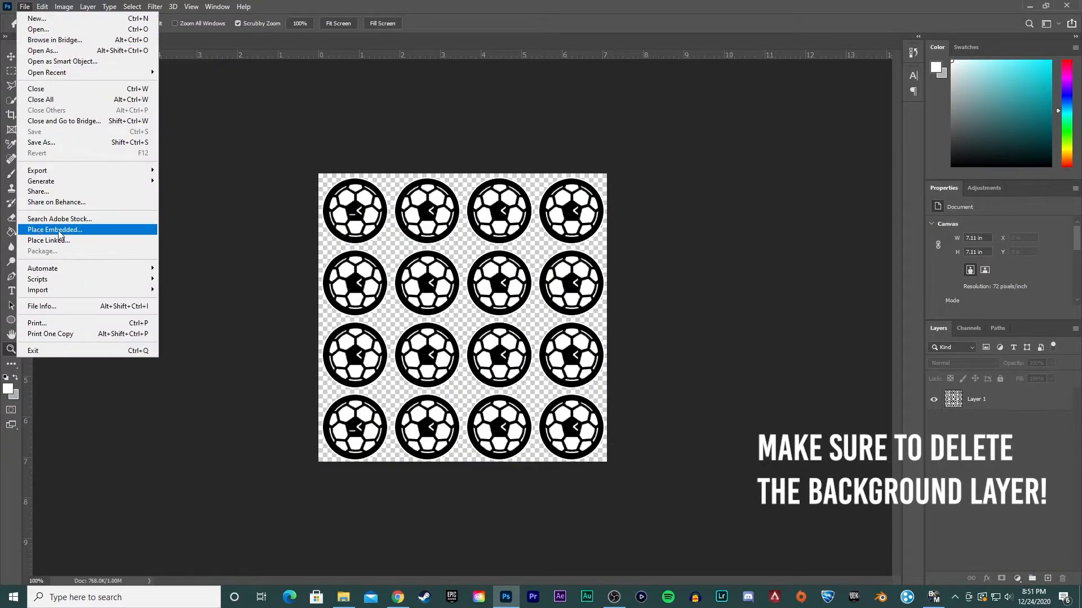
click(54, 230)
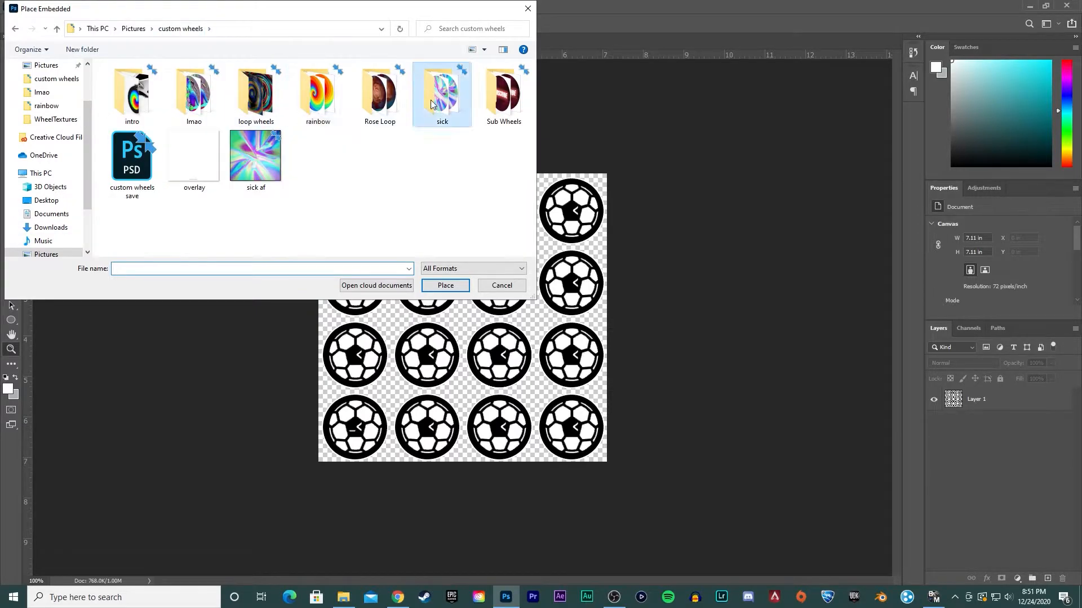
click(445, 285)
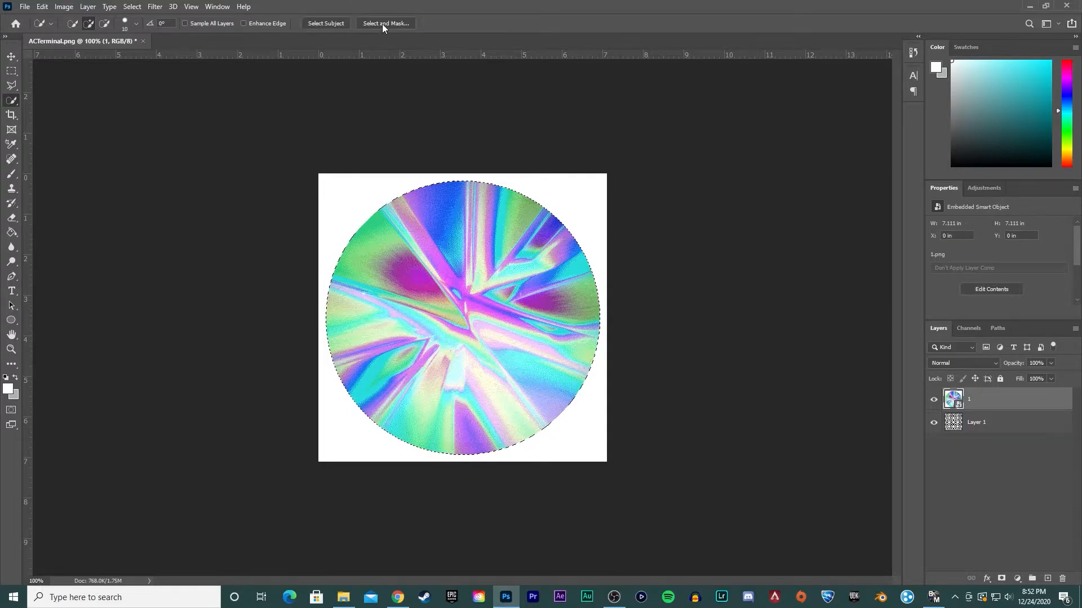
Refine the edge of the circular frame selection with Select and Mask
click(385, 22)
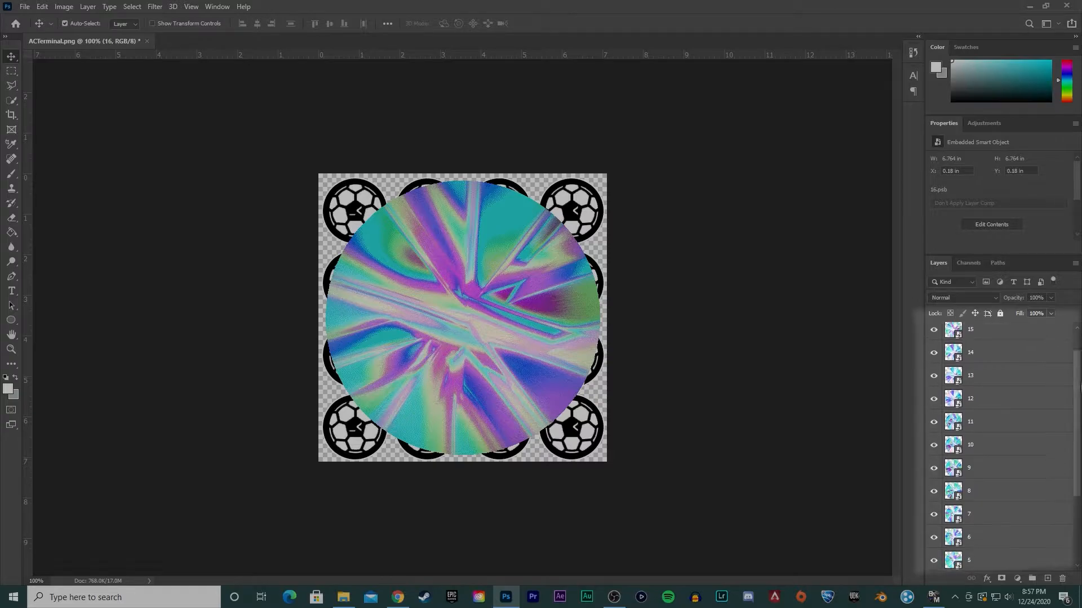
Scale the holographic frame down and move it over the top-left soccer ball
scroll(down, 3)
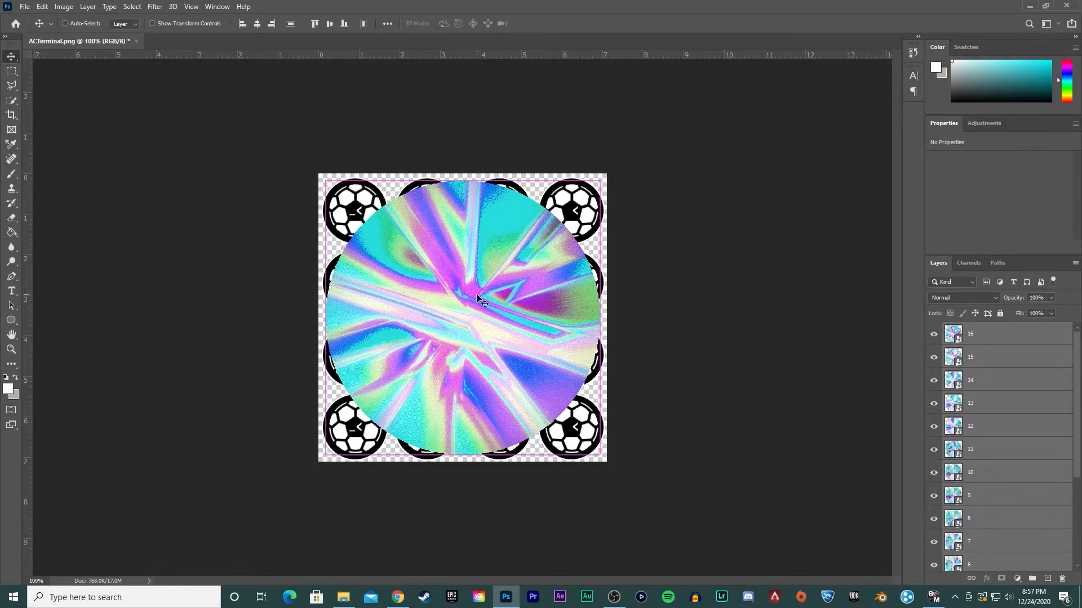
key(ctrl+t)
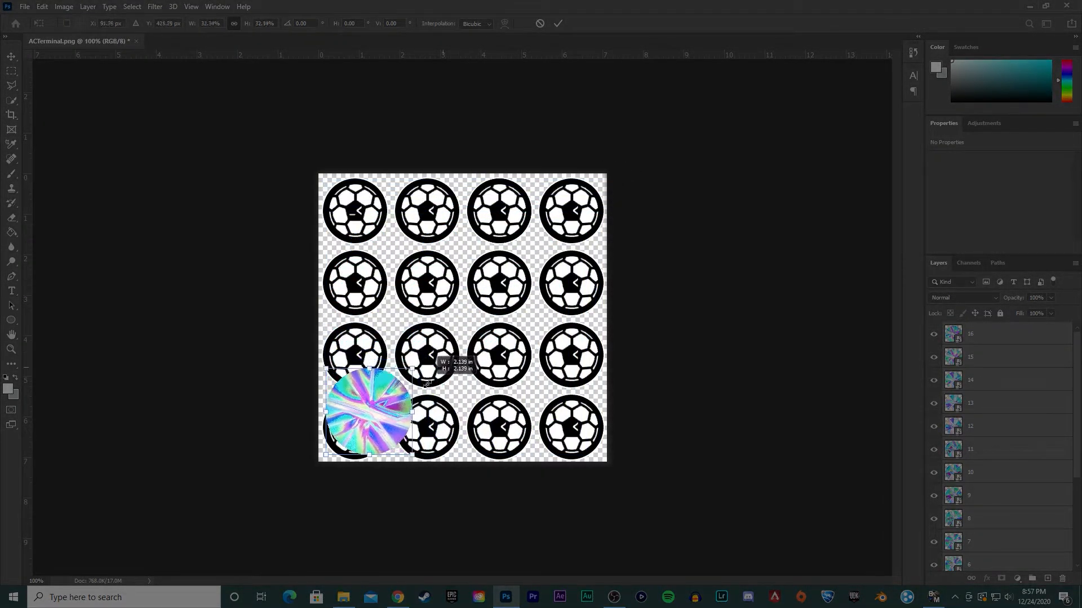
drag(369, 414, 379, 217)
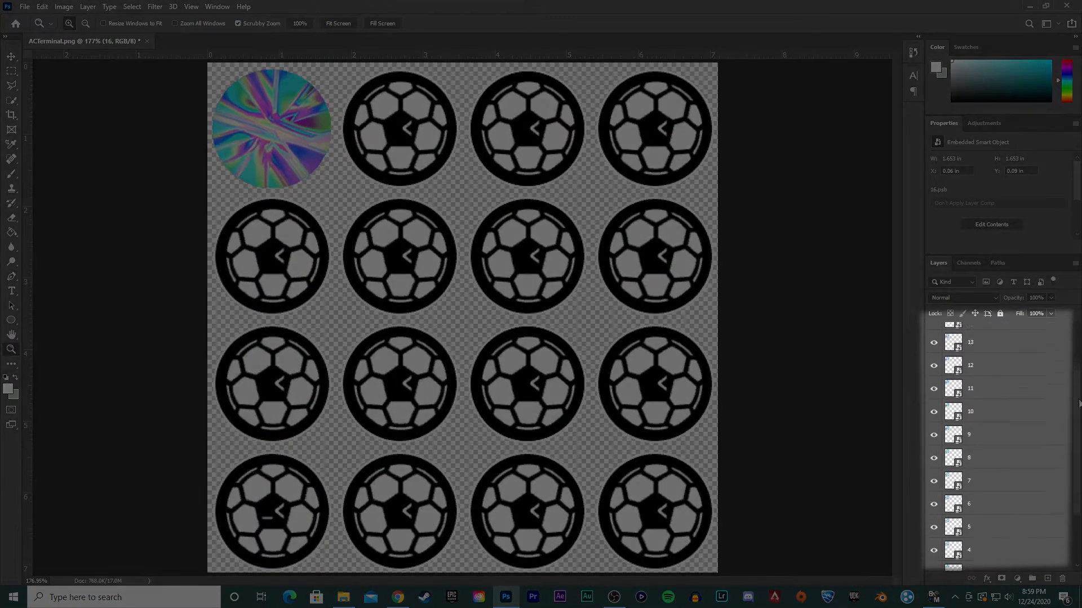
Scroll the Photoshop view while arranging frame layers into the grid cells
scroll(down, 3)
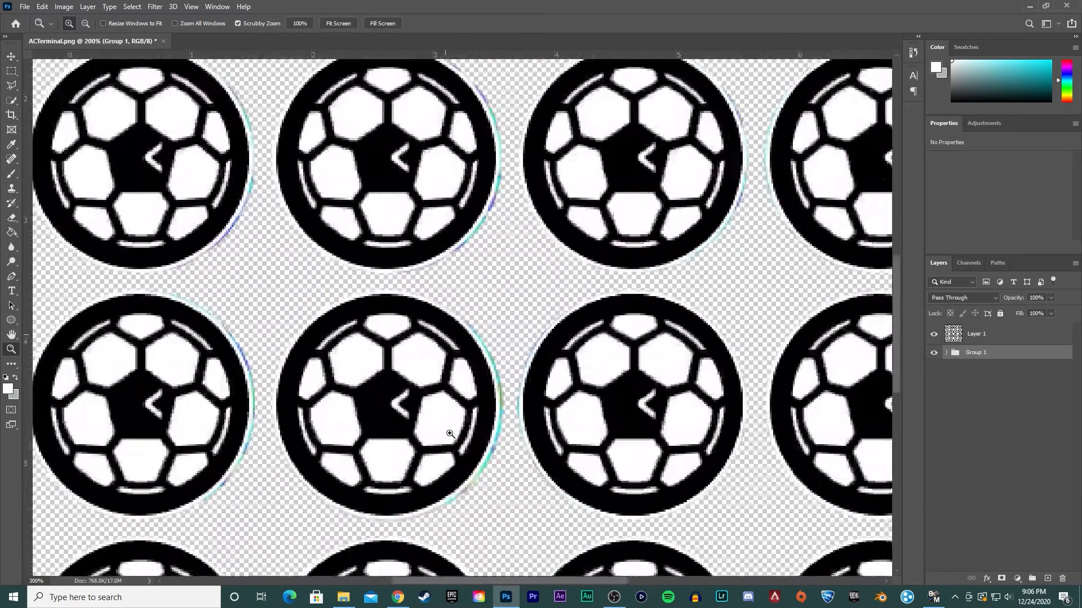
Open a context menu in Photoshop while reordering the layers
right_click(449, 433)
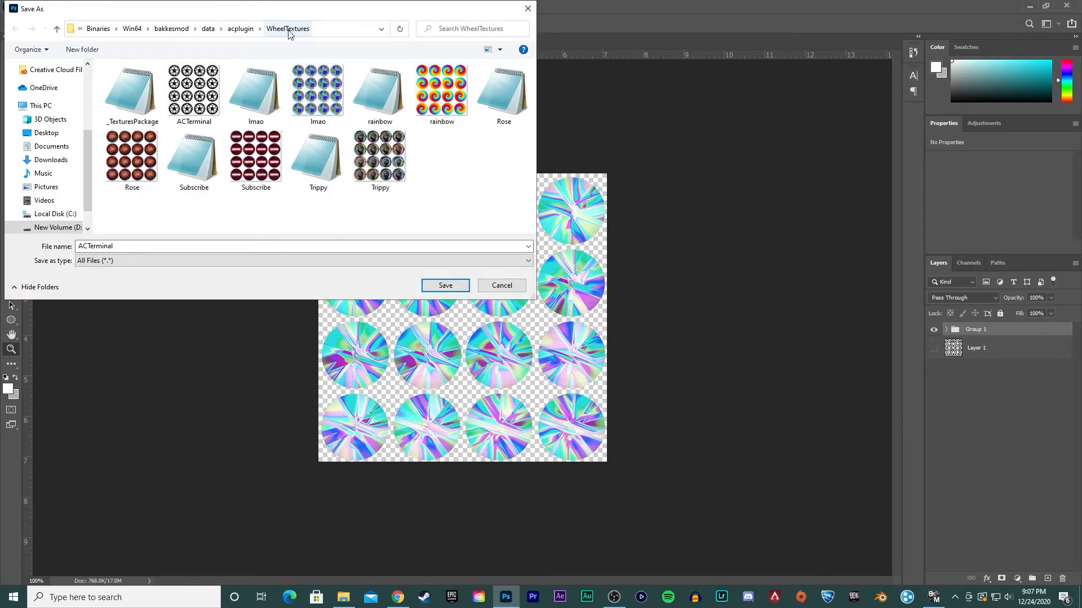
mouse_move(455, 172)
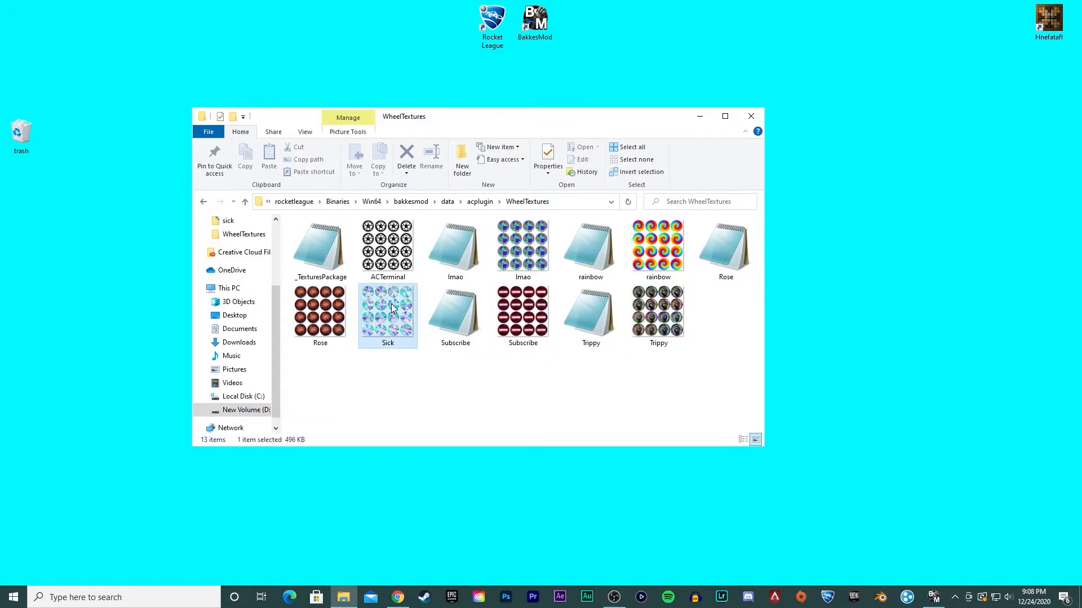
Rename the copied texture package file to Sick and open it in Notepad
double_click(387, 314)
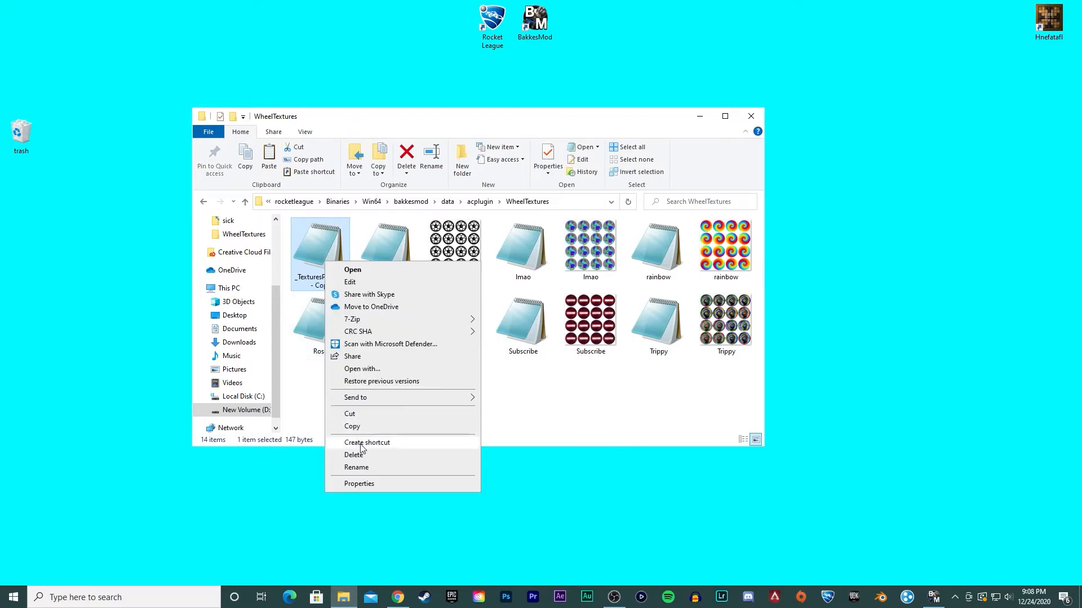
click(357, 467)
text(Sick)
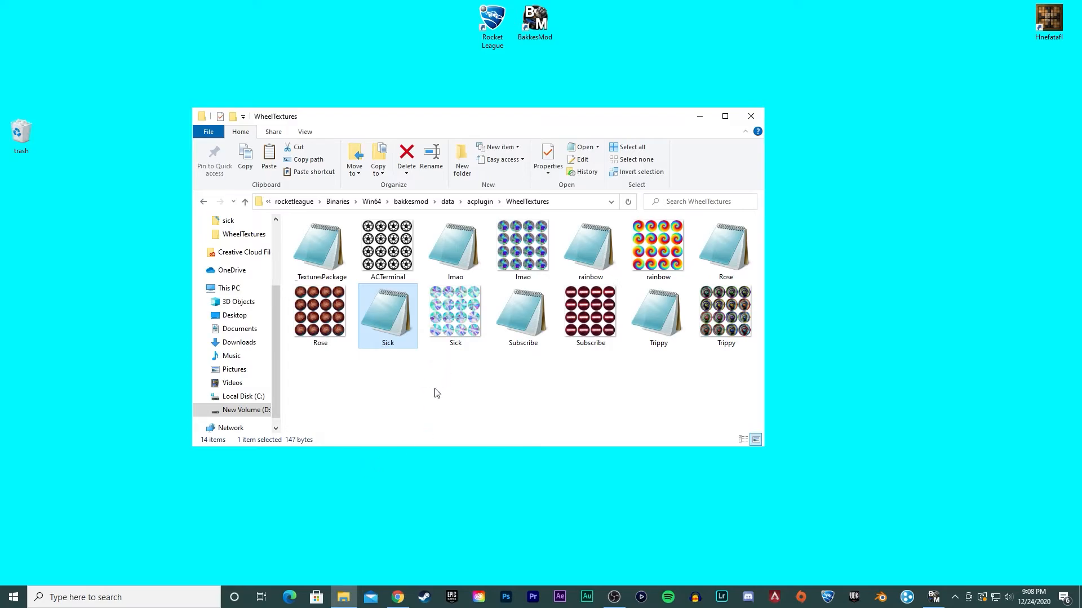
double_click(387, 310)
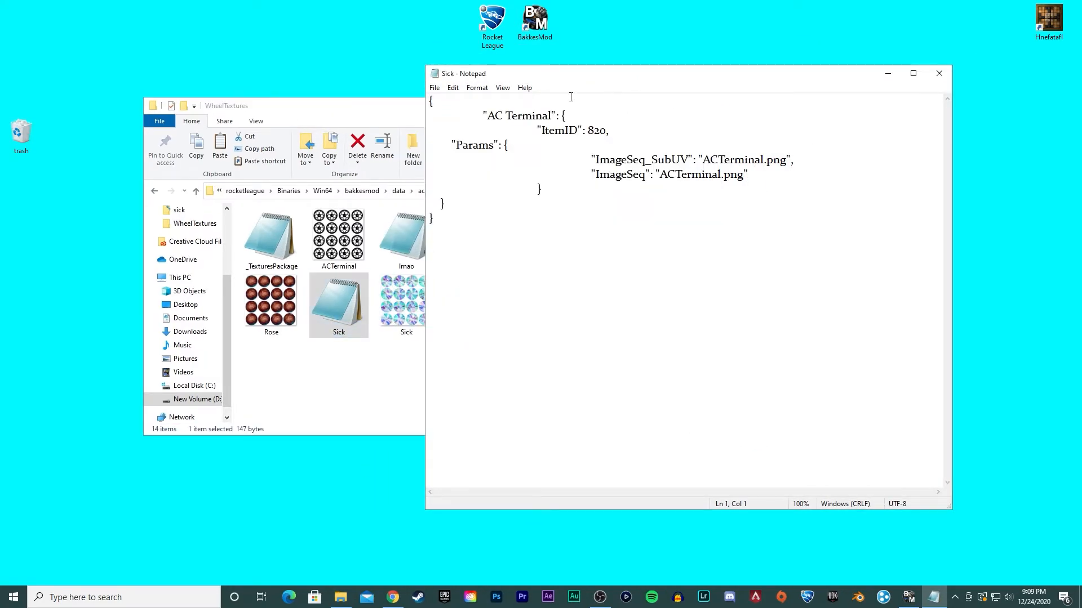
Rename the AC Terminal item entry to Sick
double_click(521, 115)
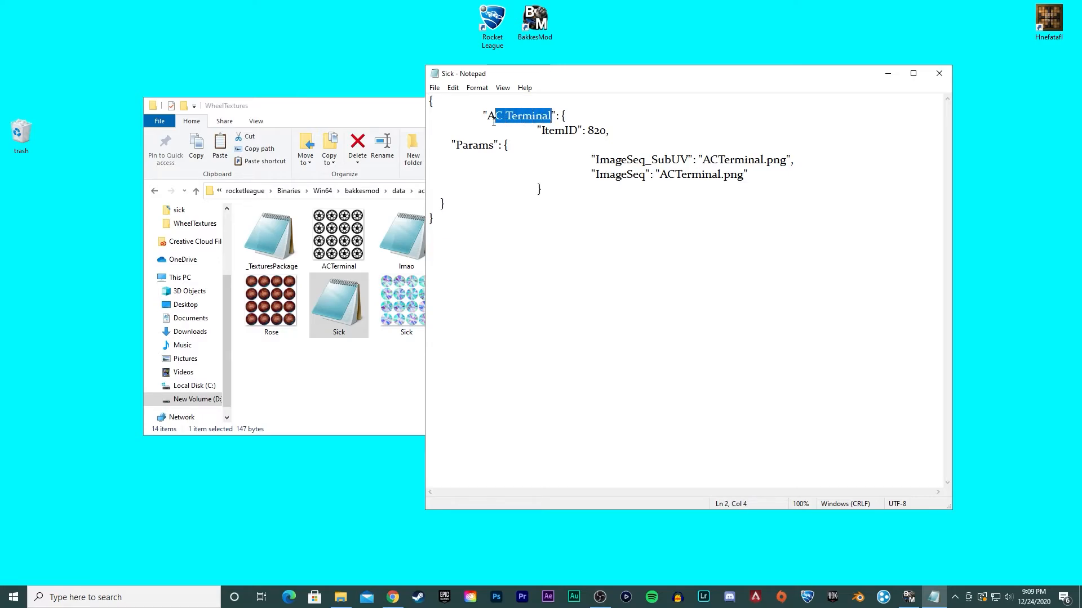
key(Delete)
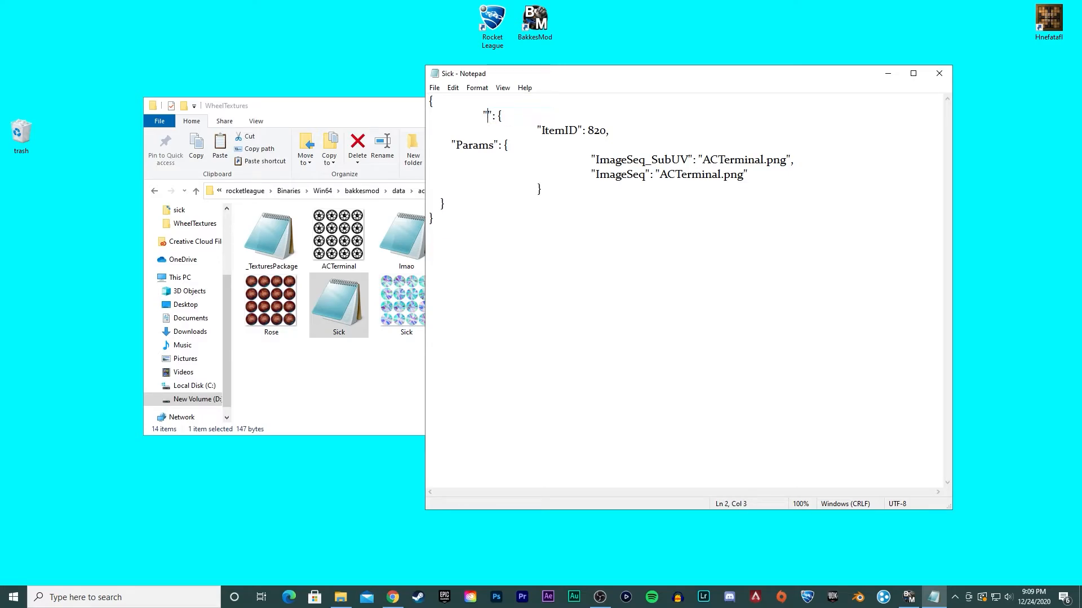
text(Sick)
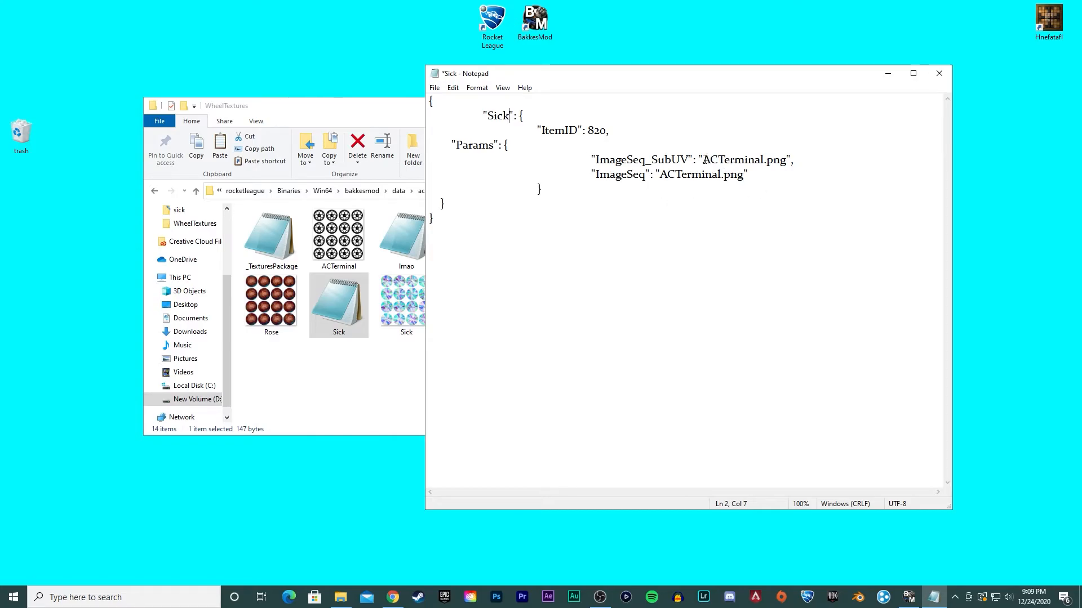
Change ACTerminal to Sick in the ImageSeq_SubUV and ImageSeq entries
double_click(734, 160)
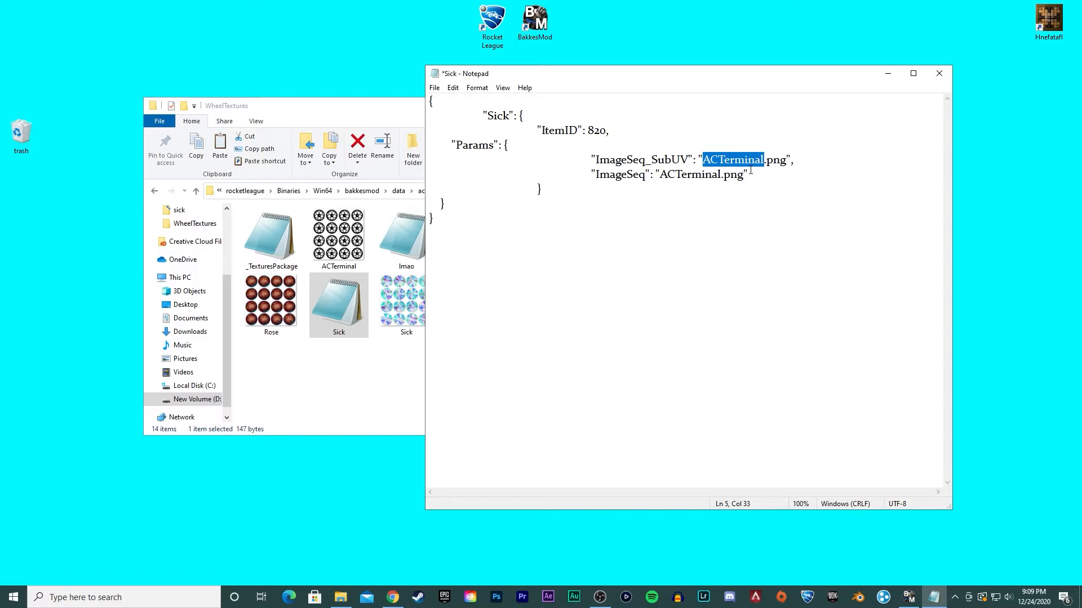
text(S)
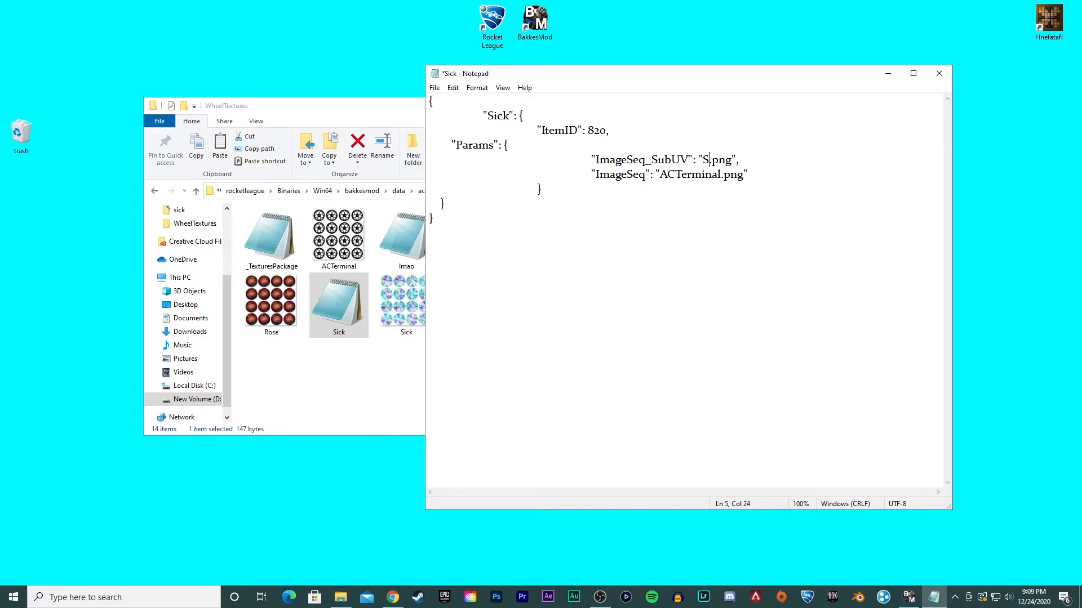
text(ick)
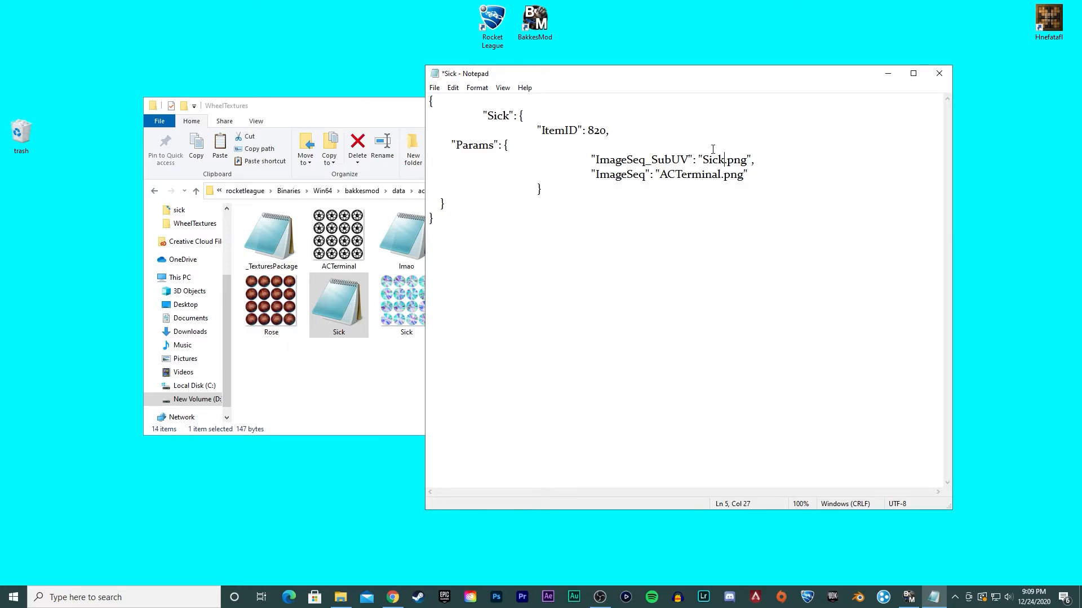
double_click(688, 175)
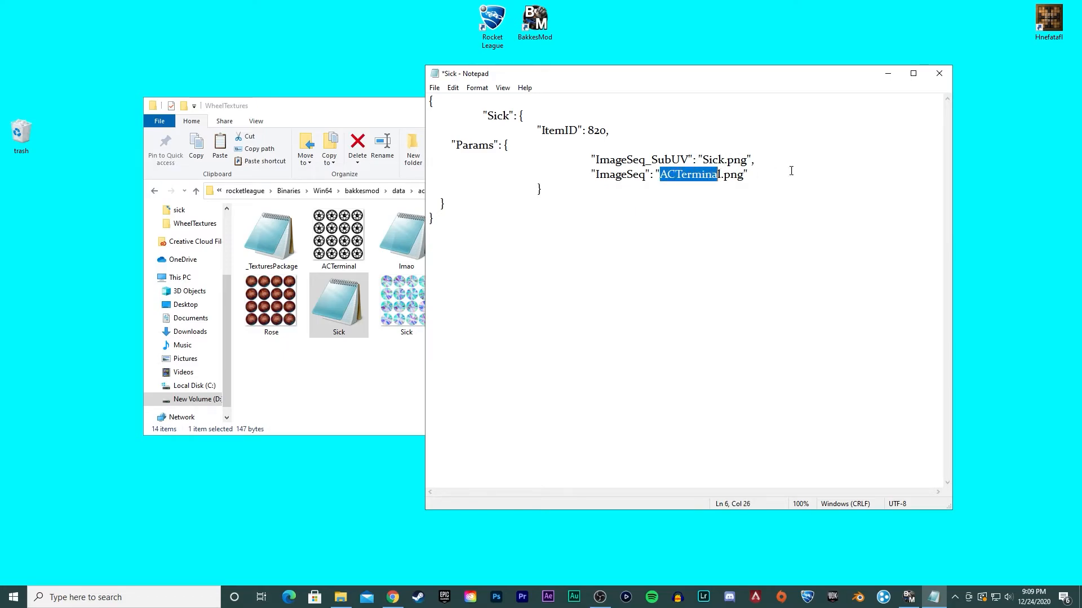
click(719, 174)
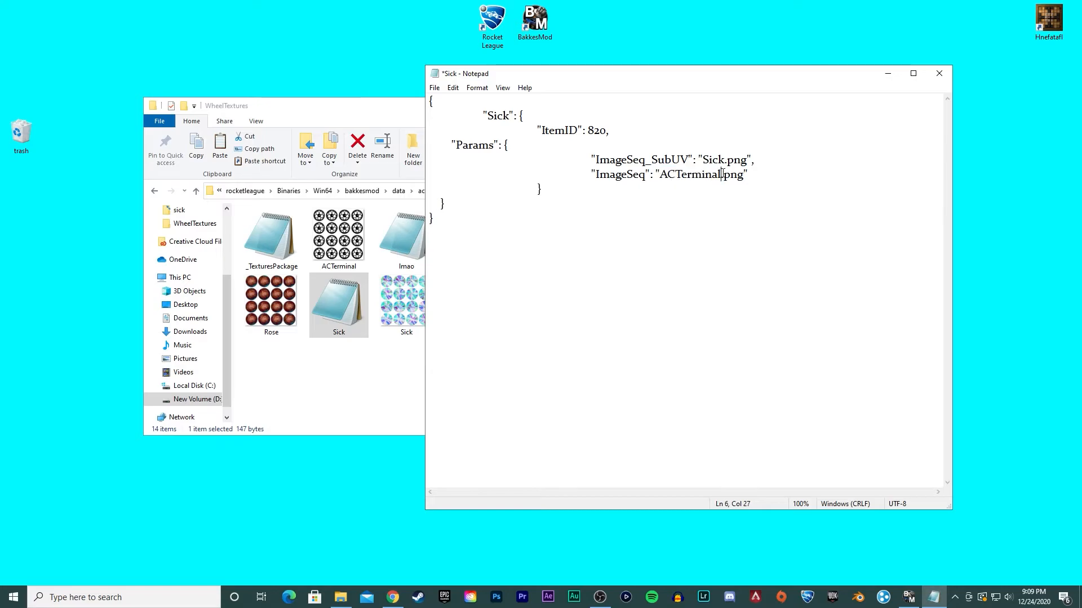
double_click(688, 174)
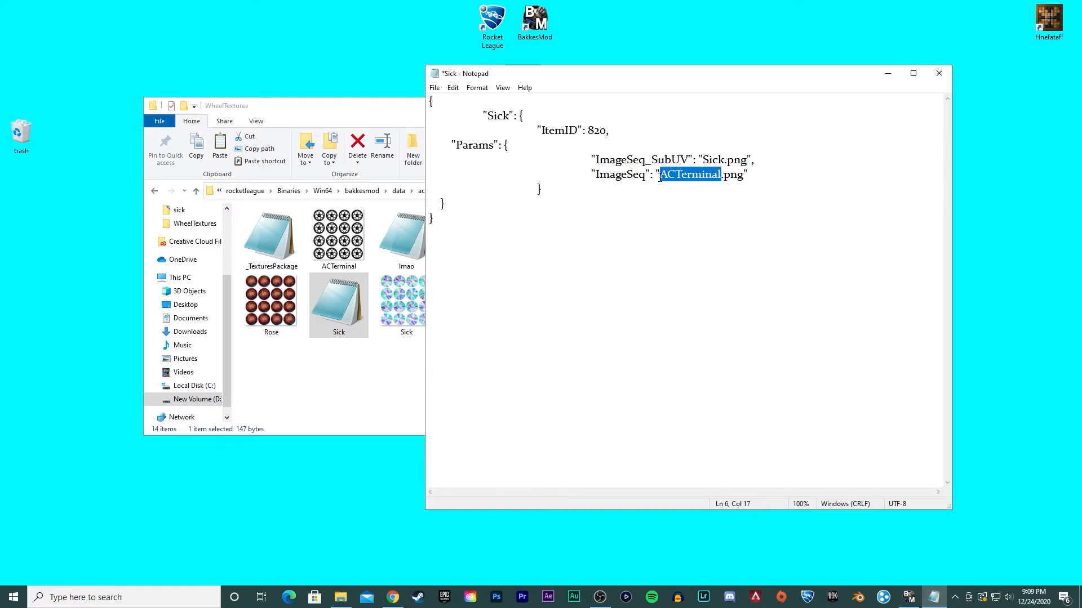
text(Sick)
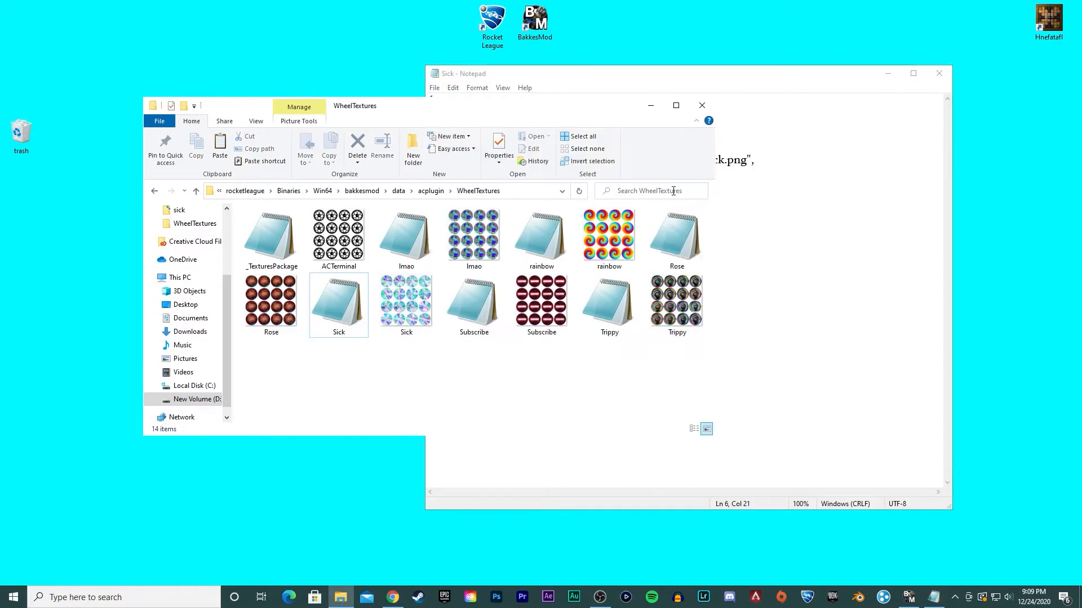
Switch to Rocket League and show BakkesMod's item mod settings
click(435, 88)
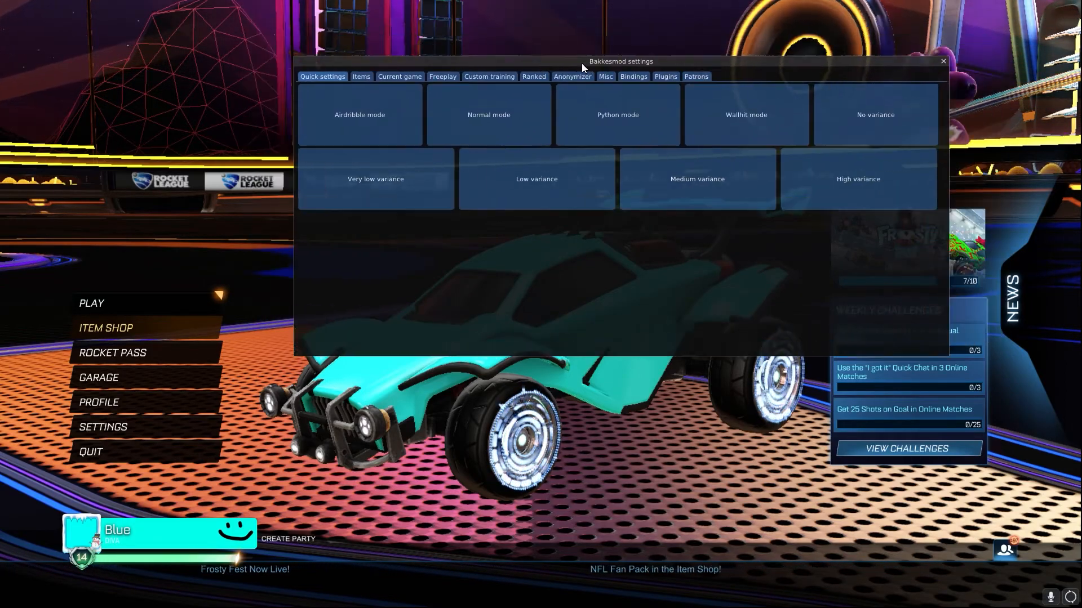
click(362, 76)
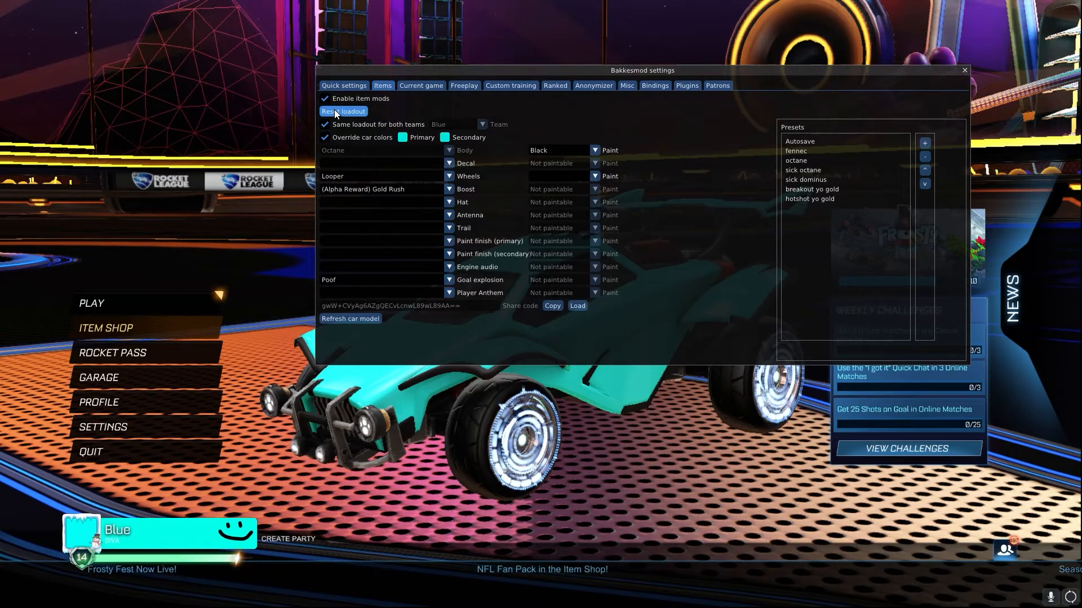
click(449, 164)
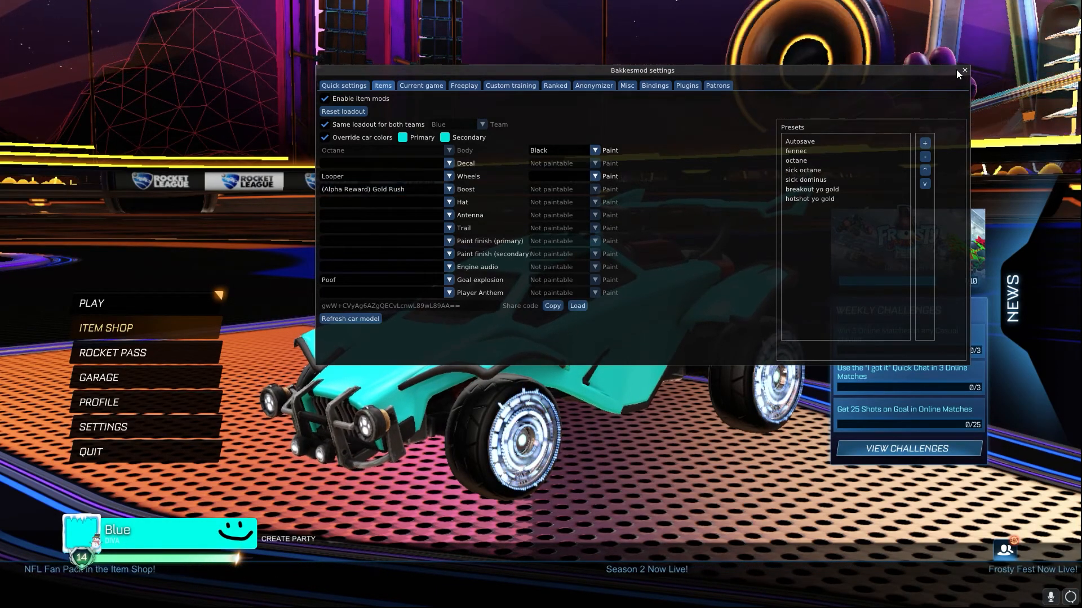
Close BakkesMod settings and choose Sick as the Blue Wheel Texture
click(965, 71)
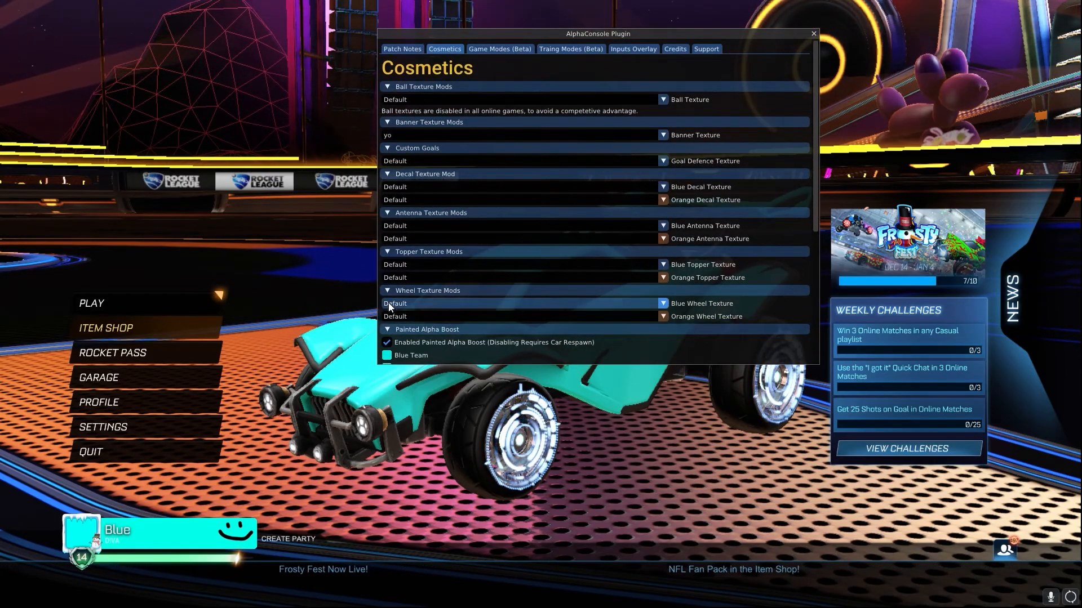
click(521, 303)
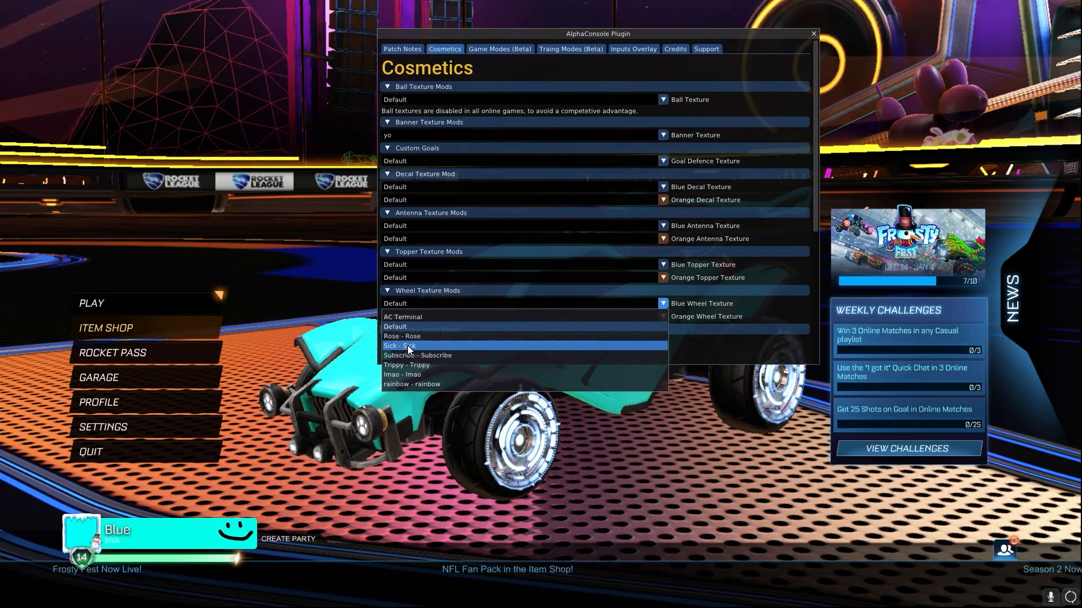
click(400, 345)
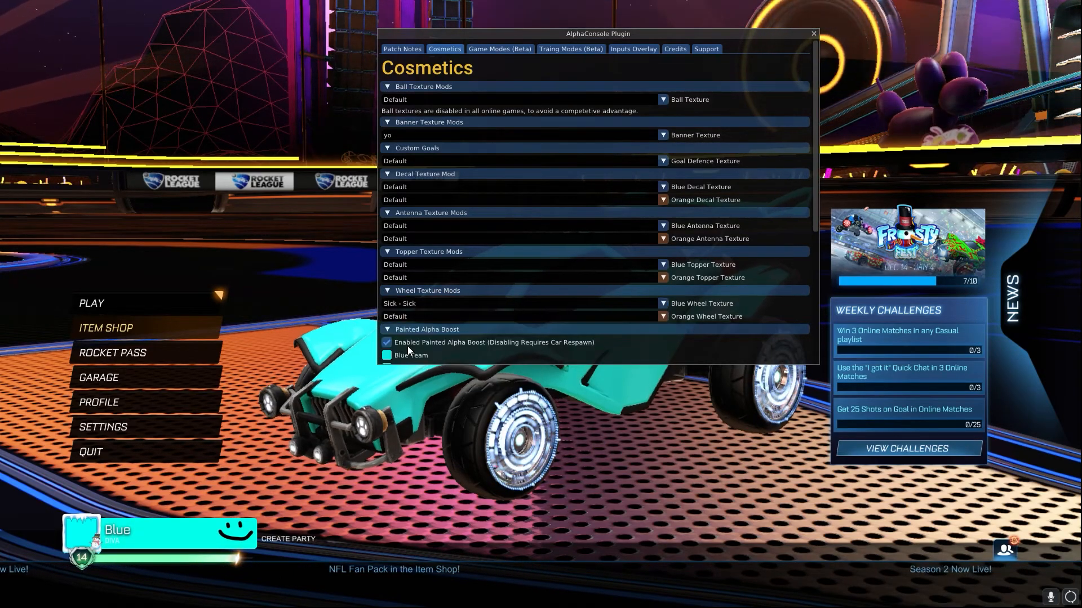